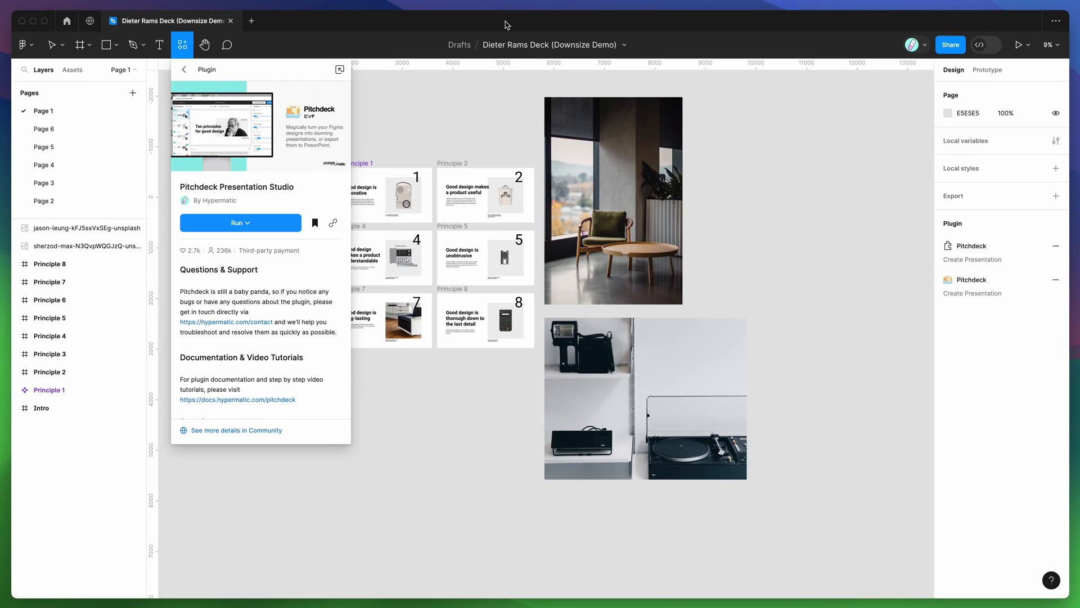
mouse_move(493, 23)
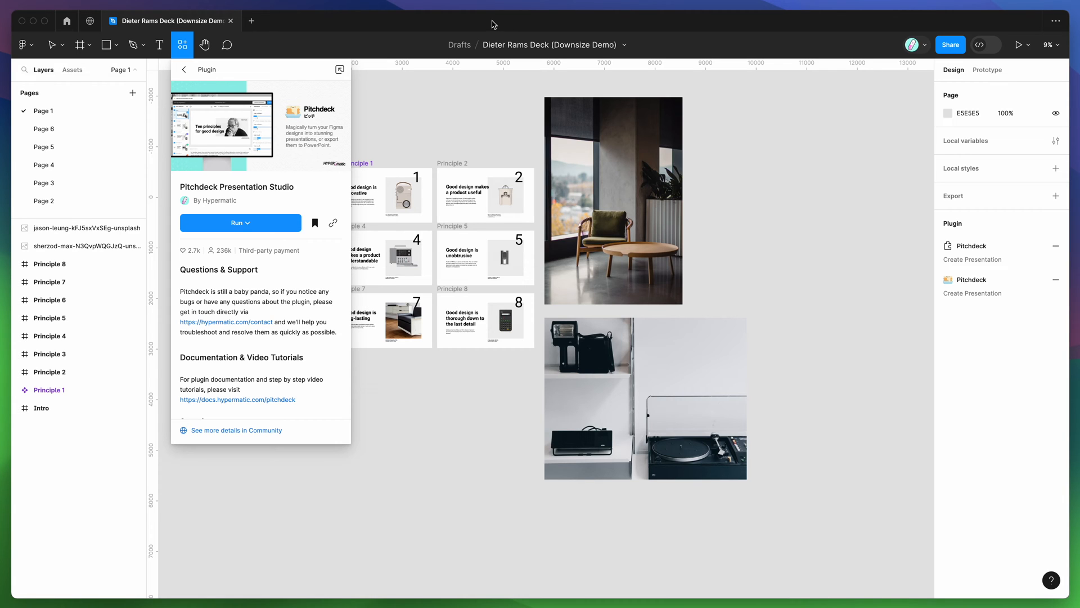
mouse_move(444, 22)
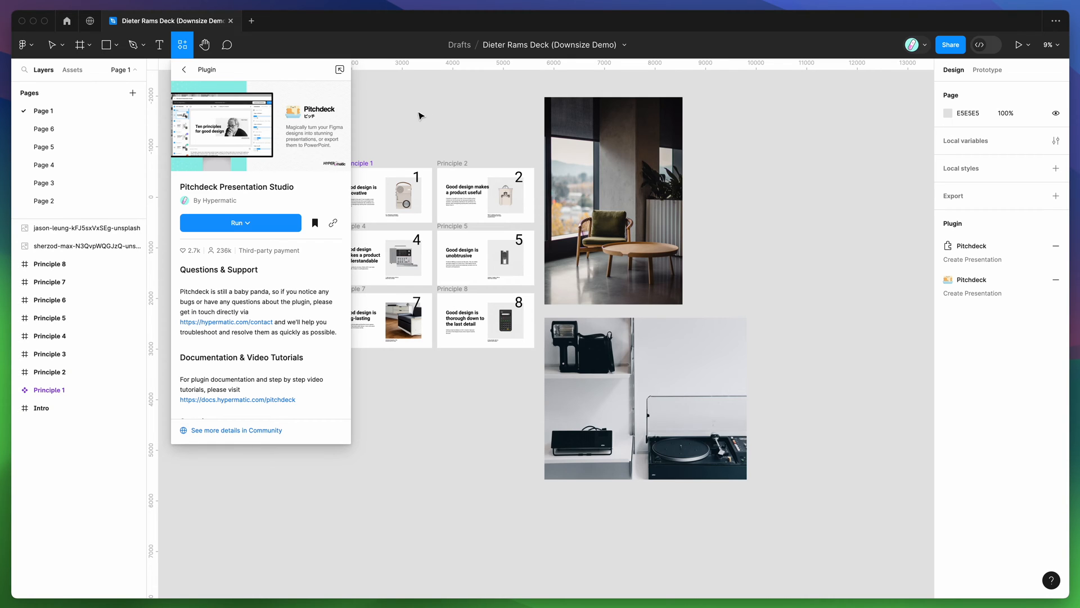
mouse_move(182, 45)
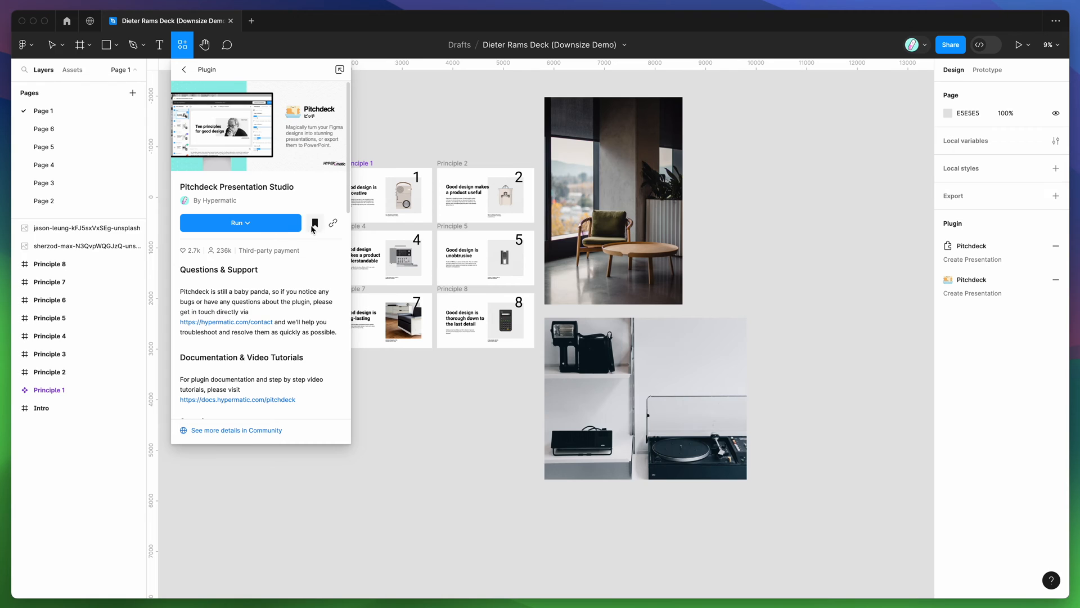
mouse_move(315, 223)
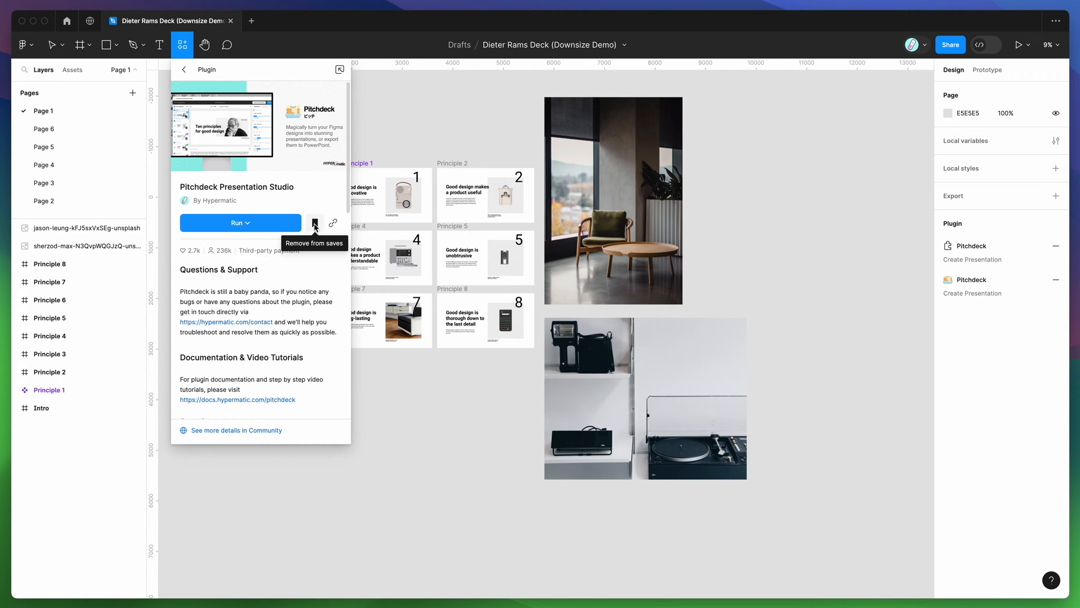
mouse_move(306, 194)
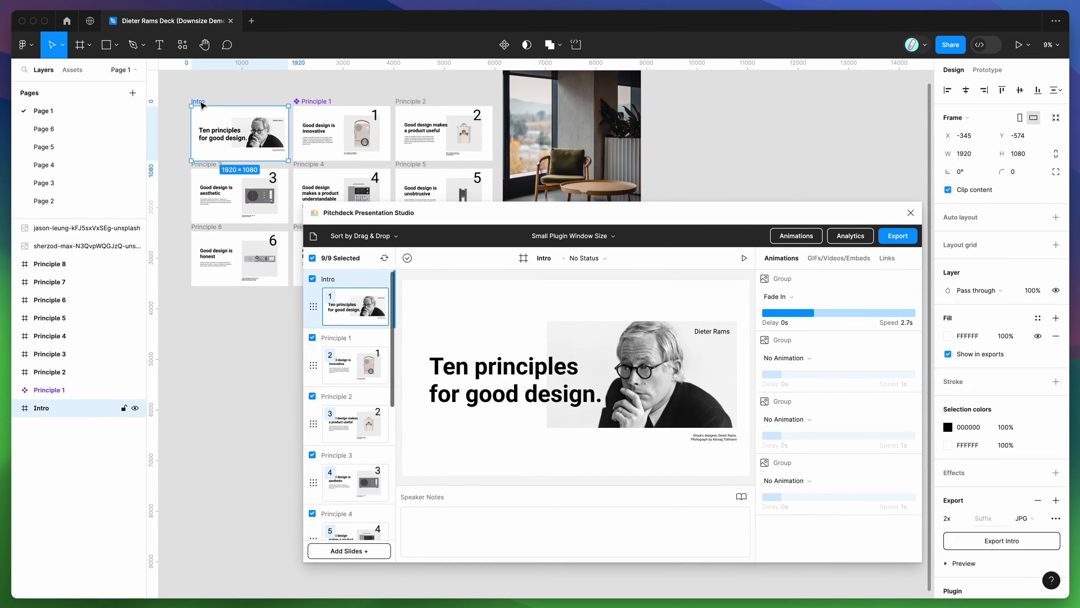
Preview the Principle 1 slide 'Good design is innovative' in Pitchdeck's slide list
click(355, 306)
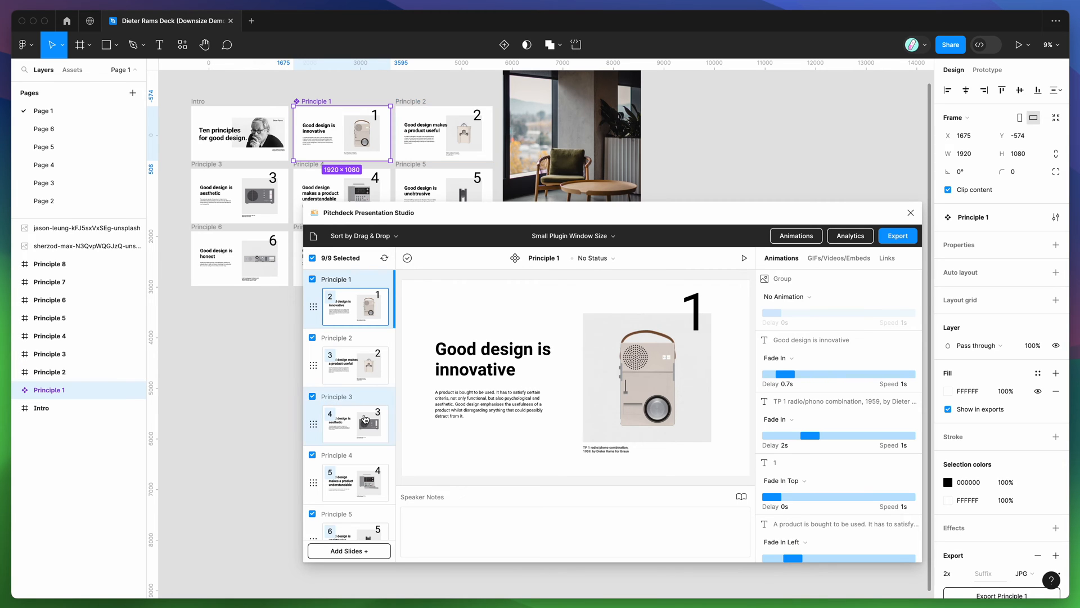
scroll(down, 3)
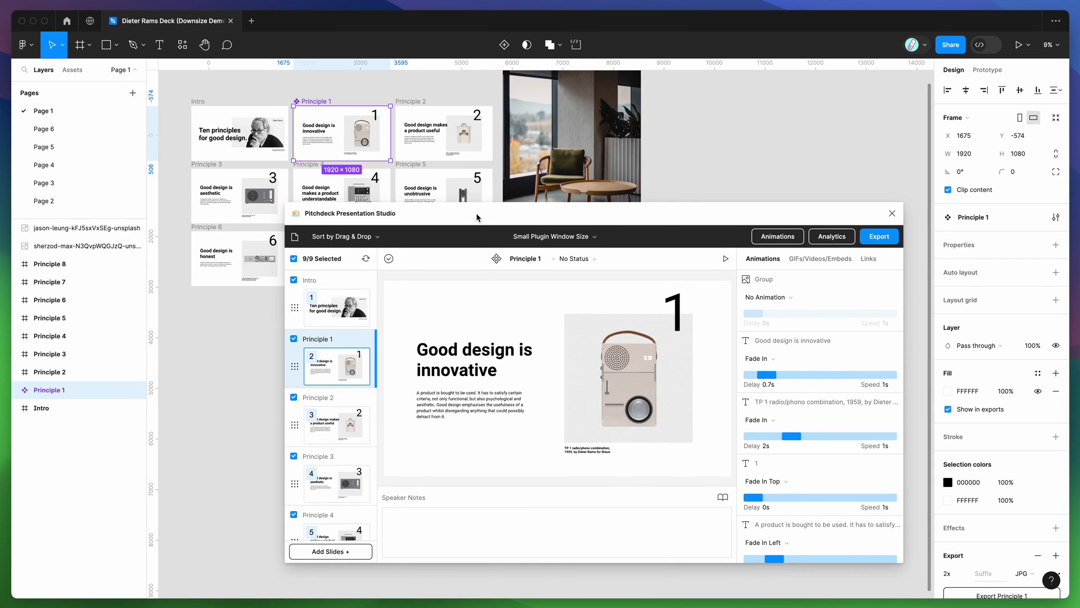
mouse_move(400, 279)
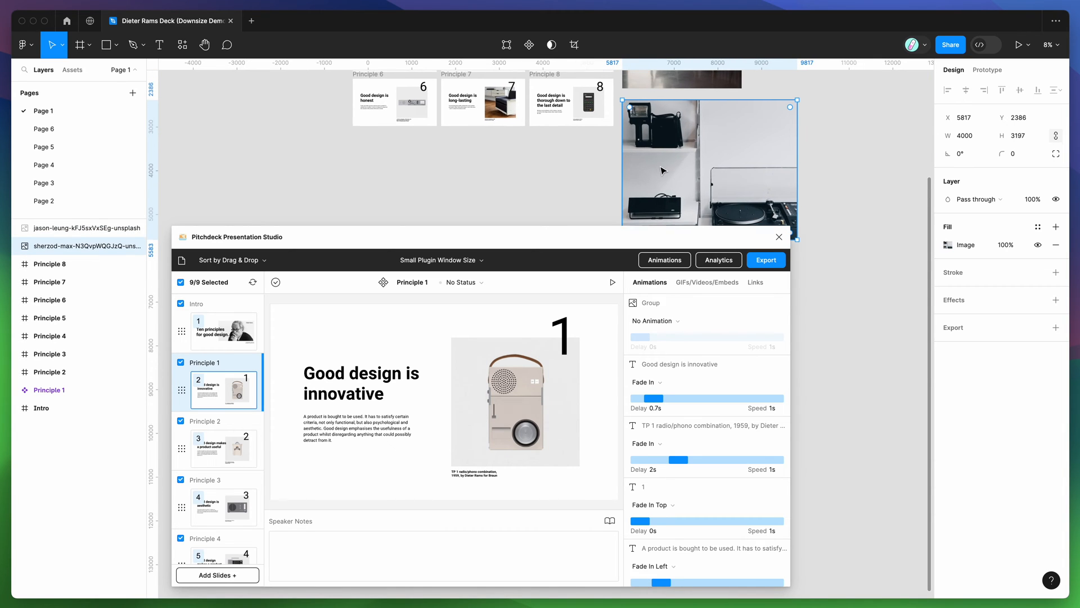
click(965, 135)
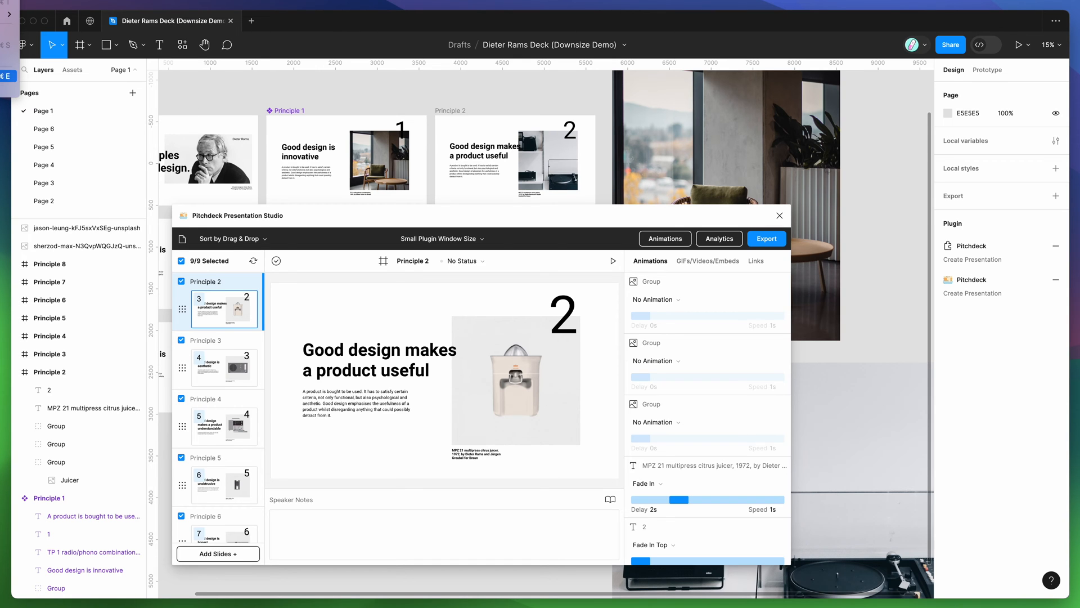
mouse_move(471, 146)
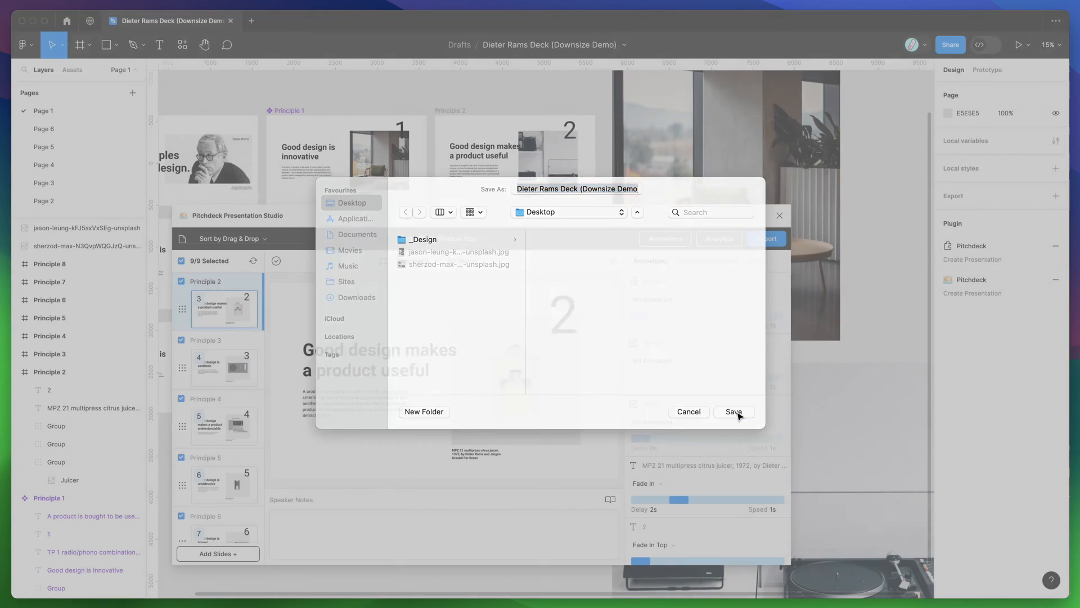
click(734, 412)
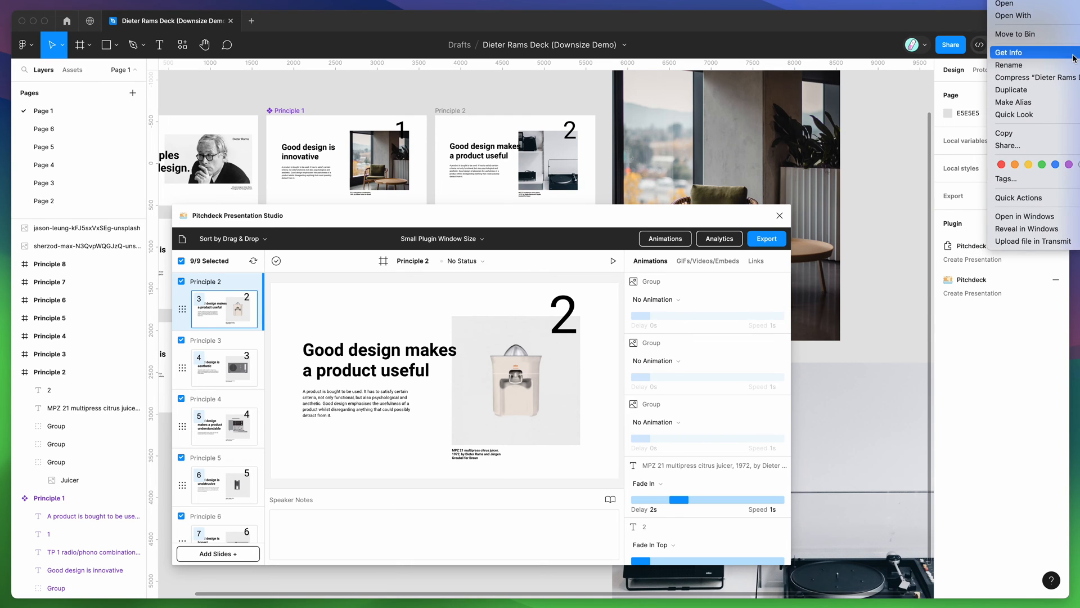
click(1015, 51)
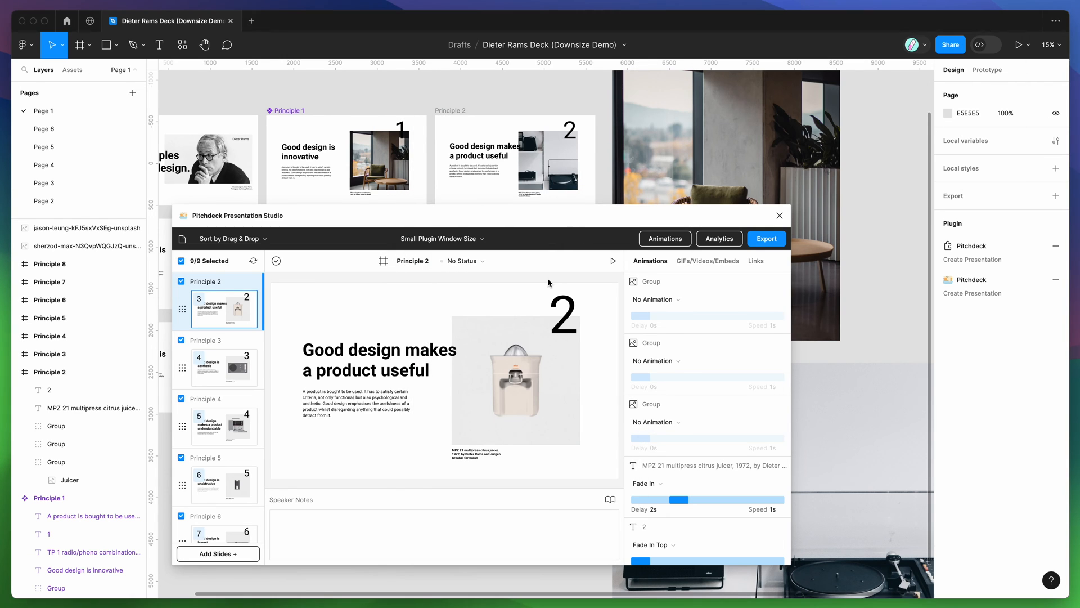
mouse_move(546, 282)
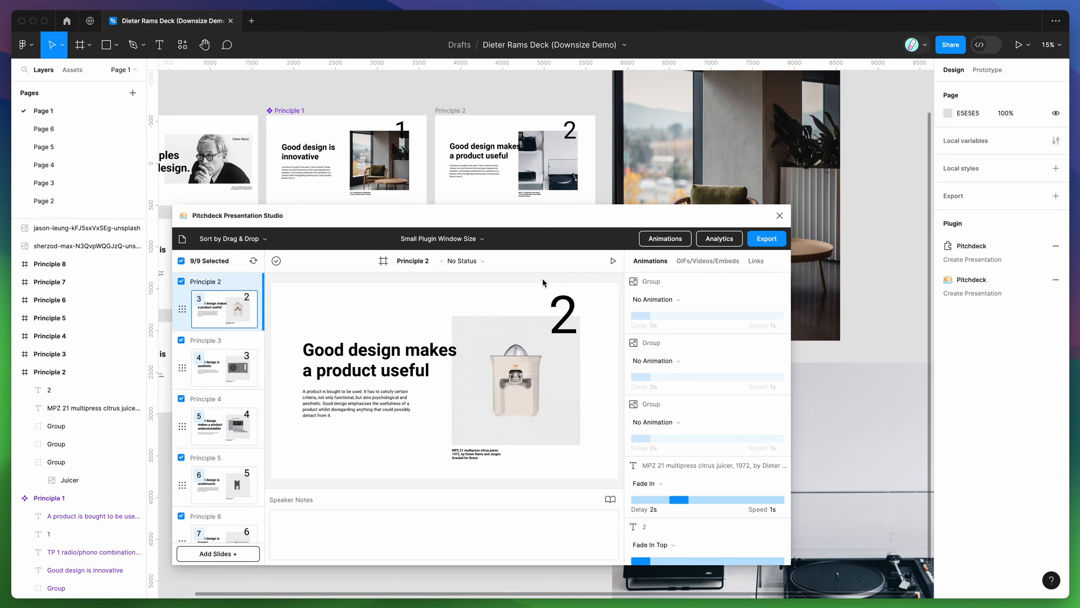
mouse_move(561, 281)
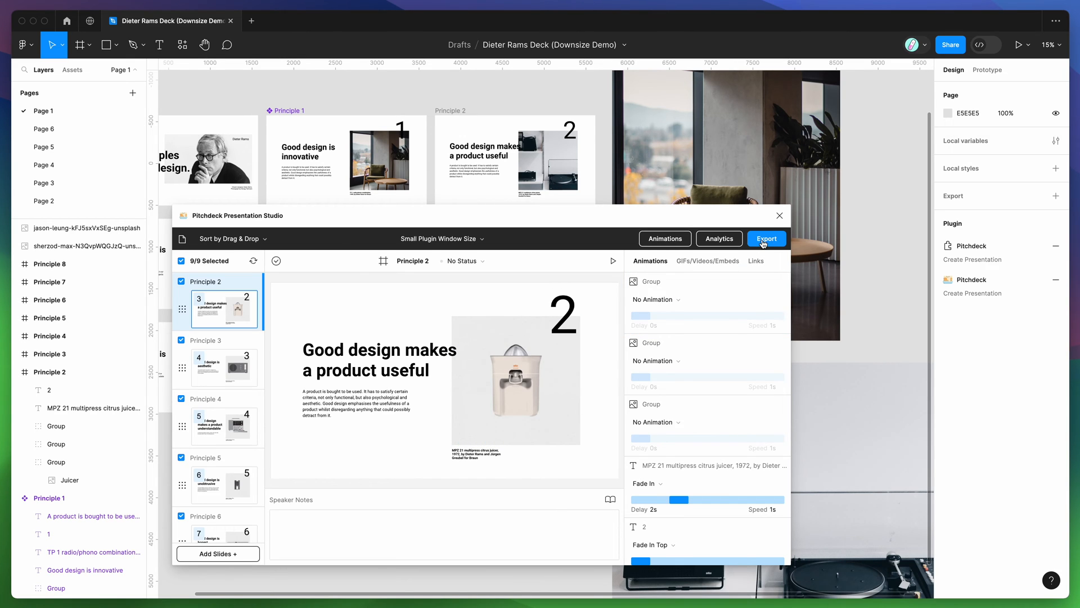
Go to Pitchdeck's Export settings and list the available presentation export formats
click(767, 239)
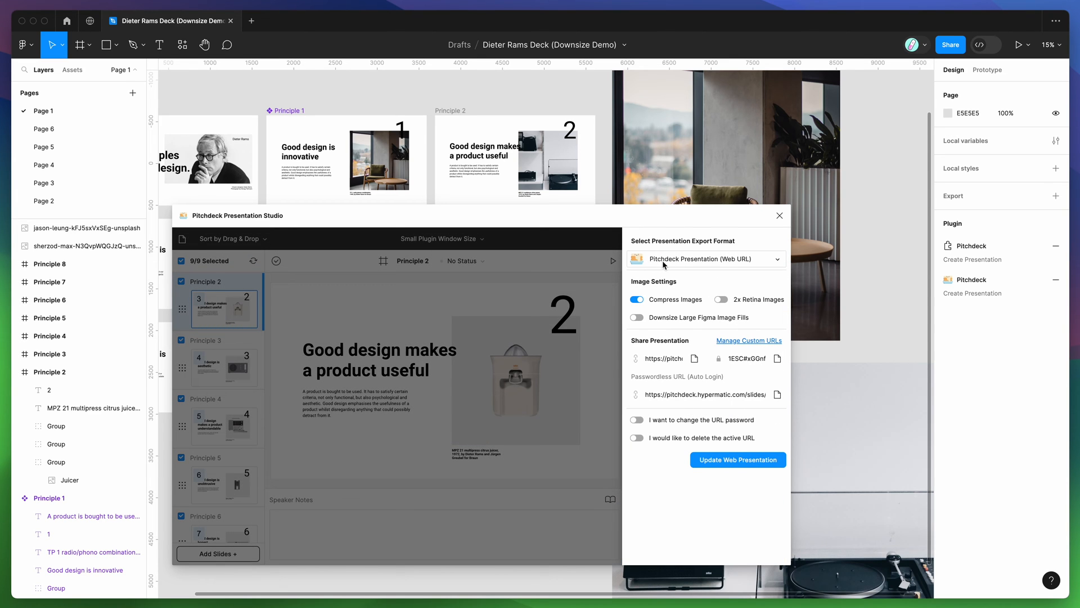
mouse_move(727, 265)
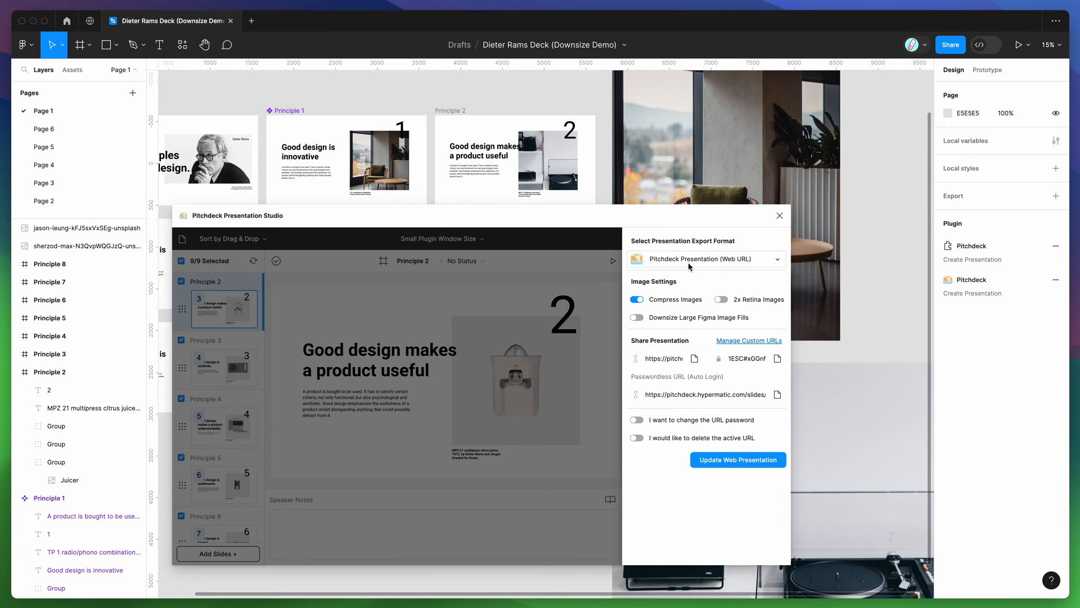
click(707, 259)
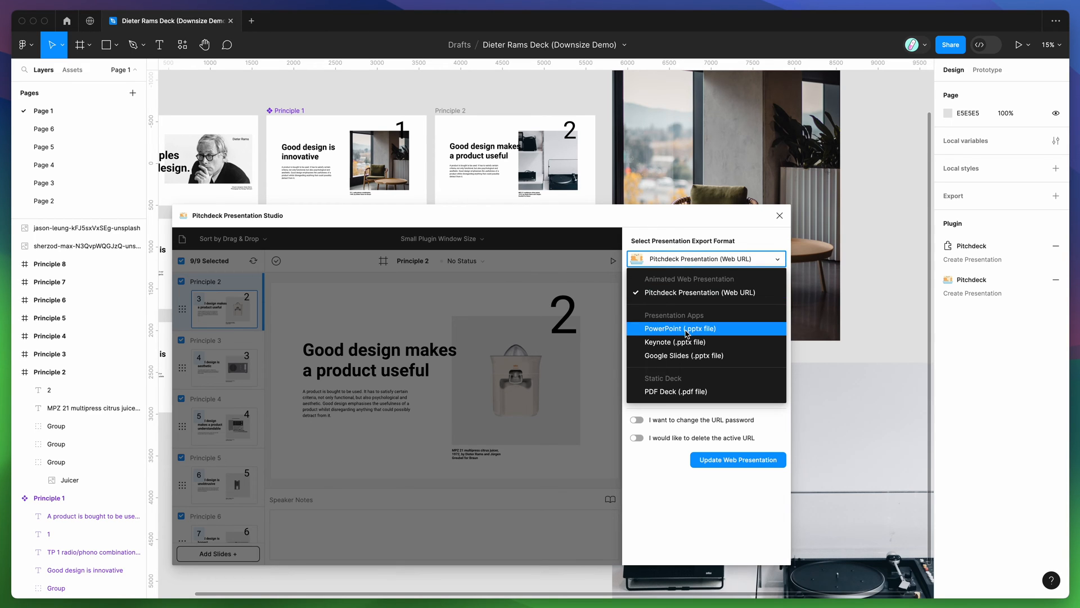
mouse_move(681, 378)
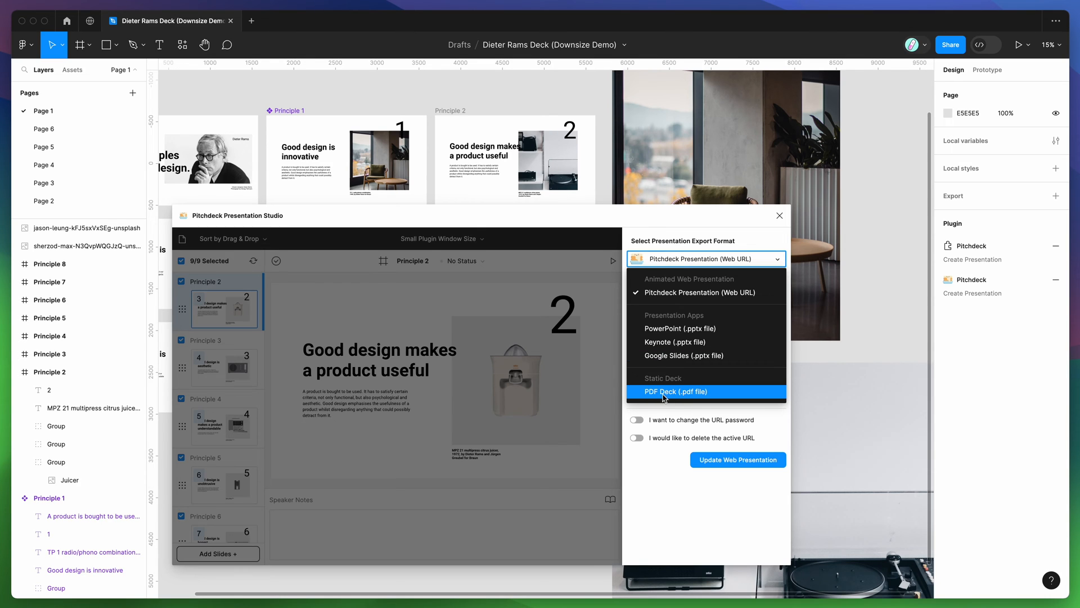
Choose PDF Deck at 300dpi quality and start the Export to PDF
click(675, 392)
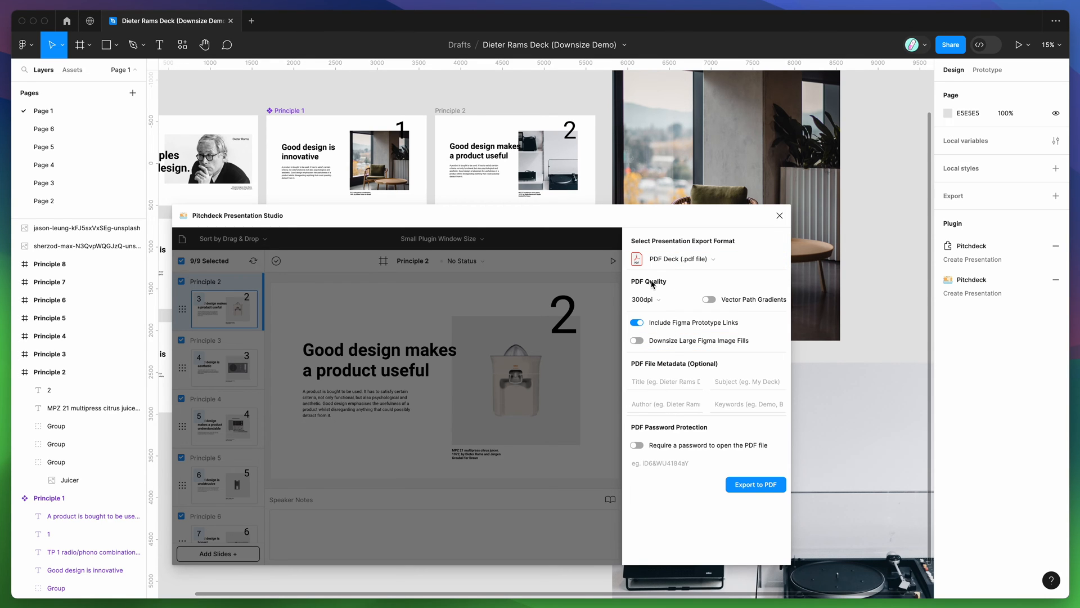
click(647, 299)
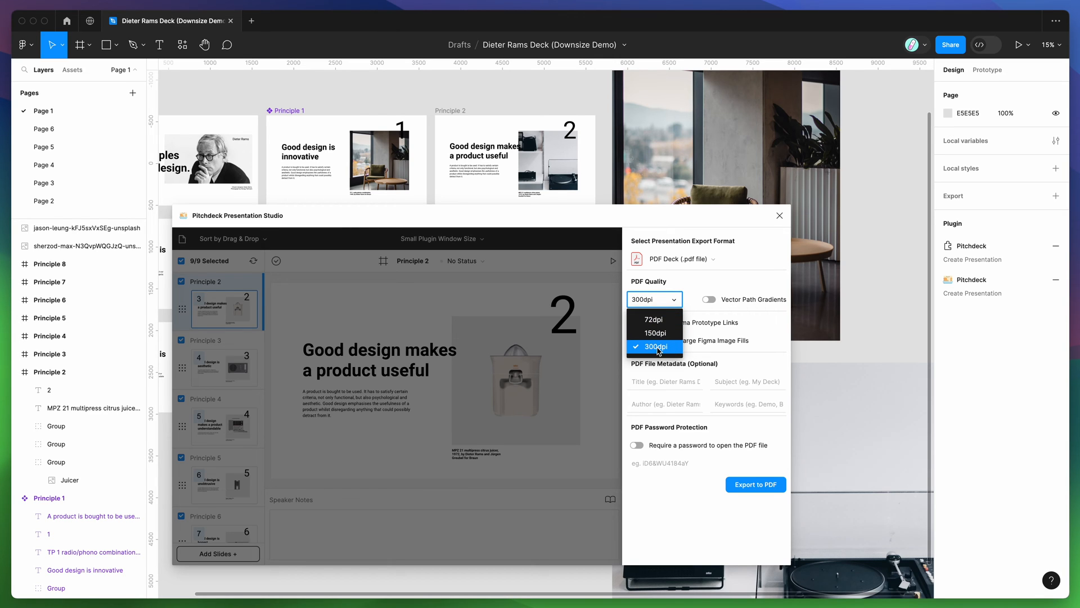
mouse_move(660, 332)
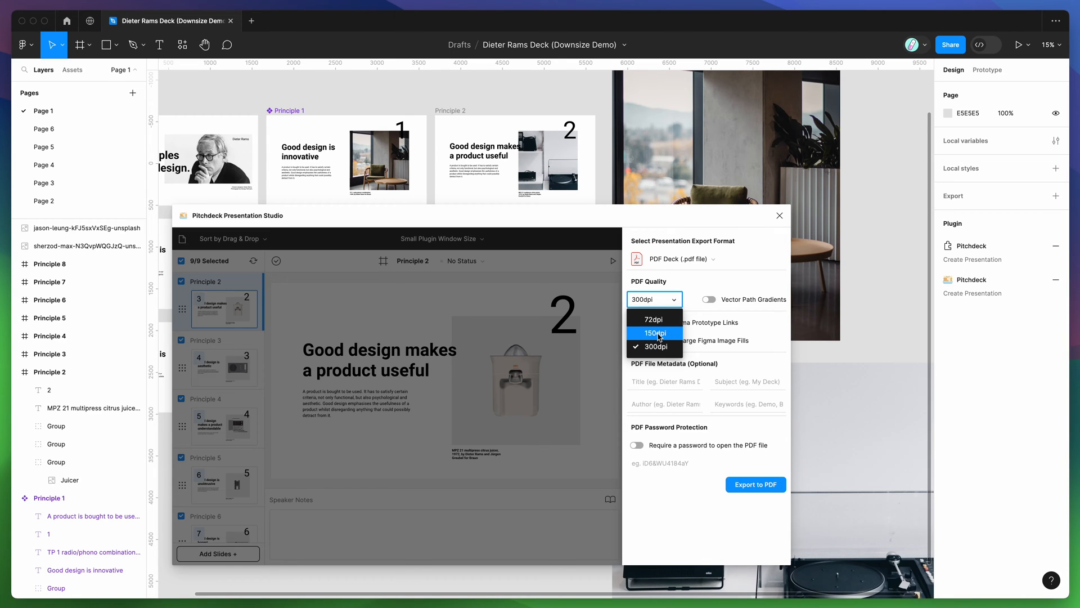
mouse_move(653, 345)
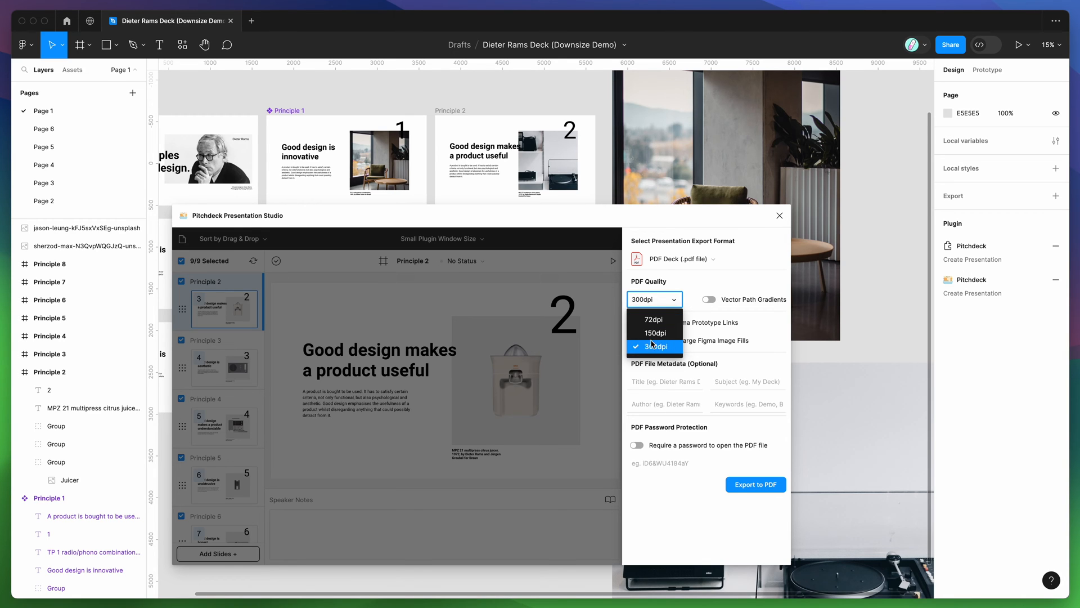
mouse_move(654, 320)
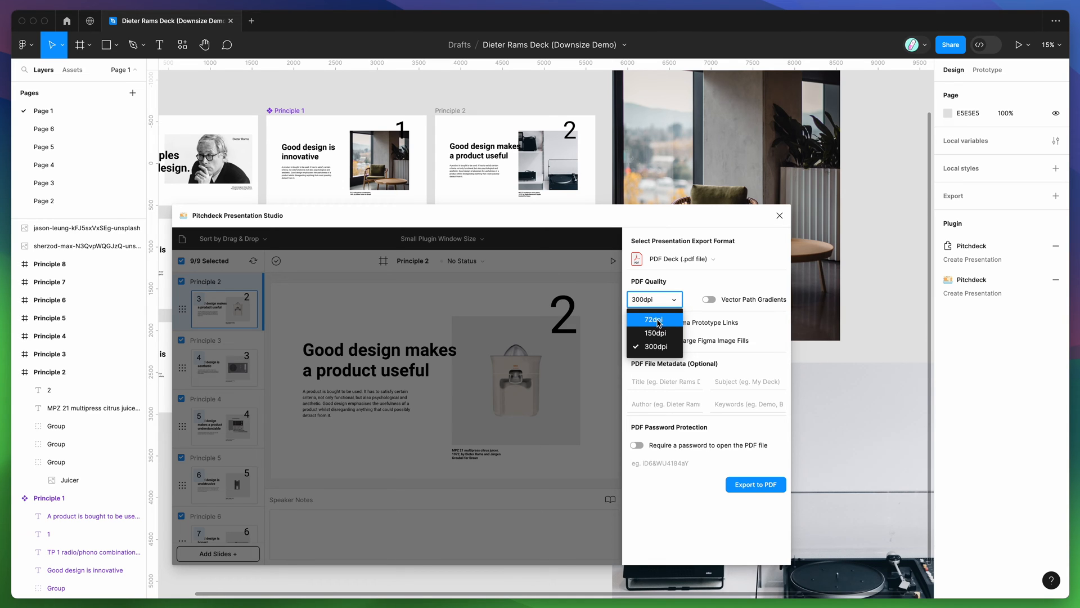
mouse_move(655, 347)
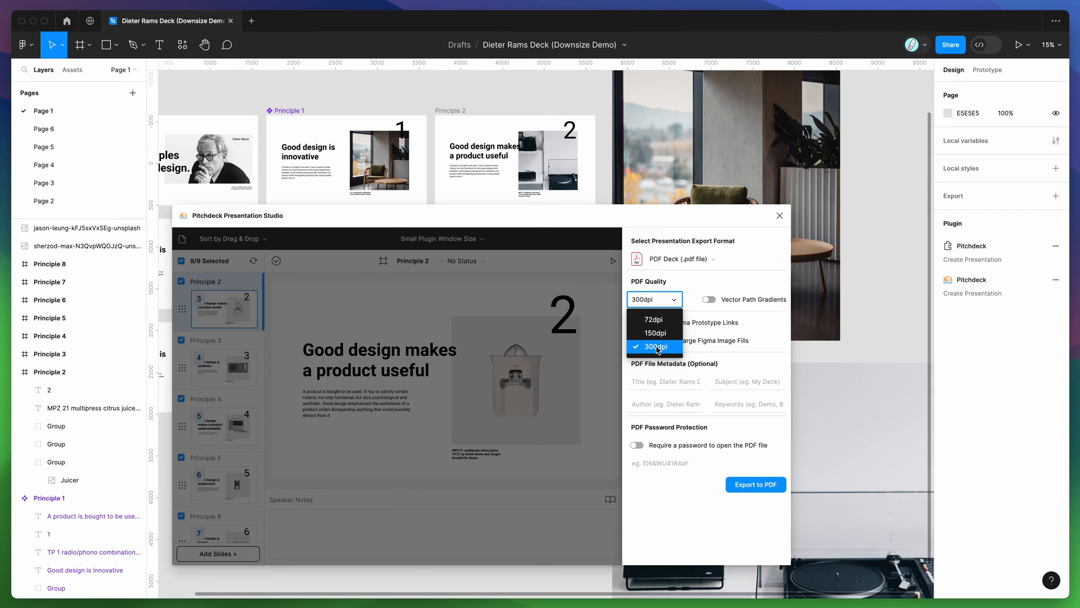
click(655, 347)
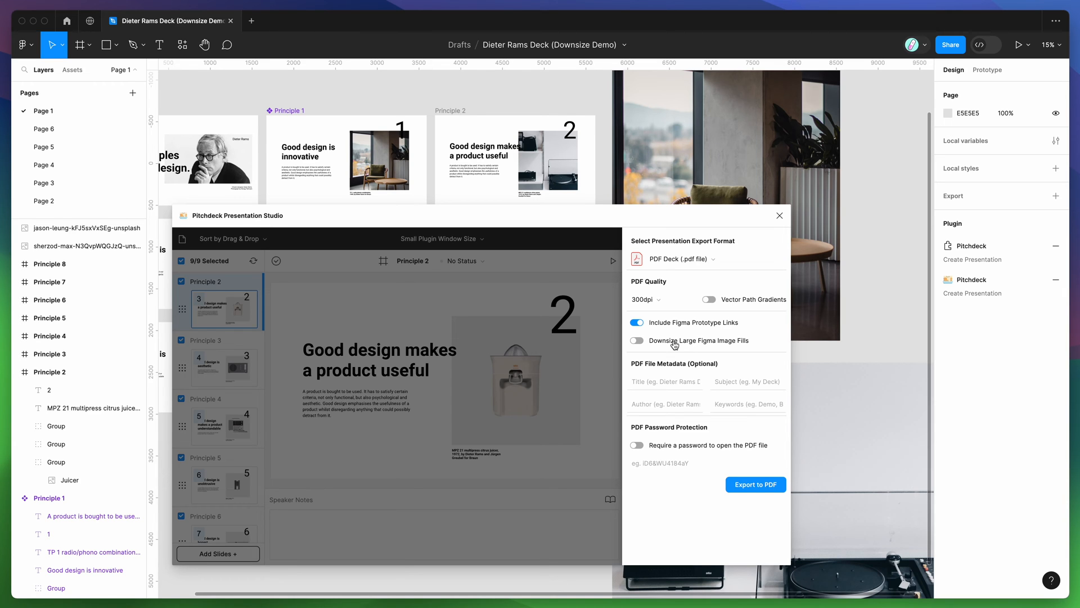
click(757, 484)
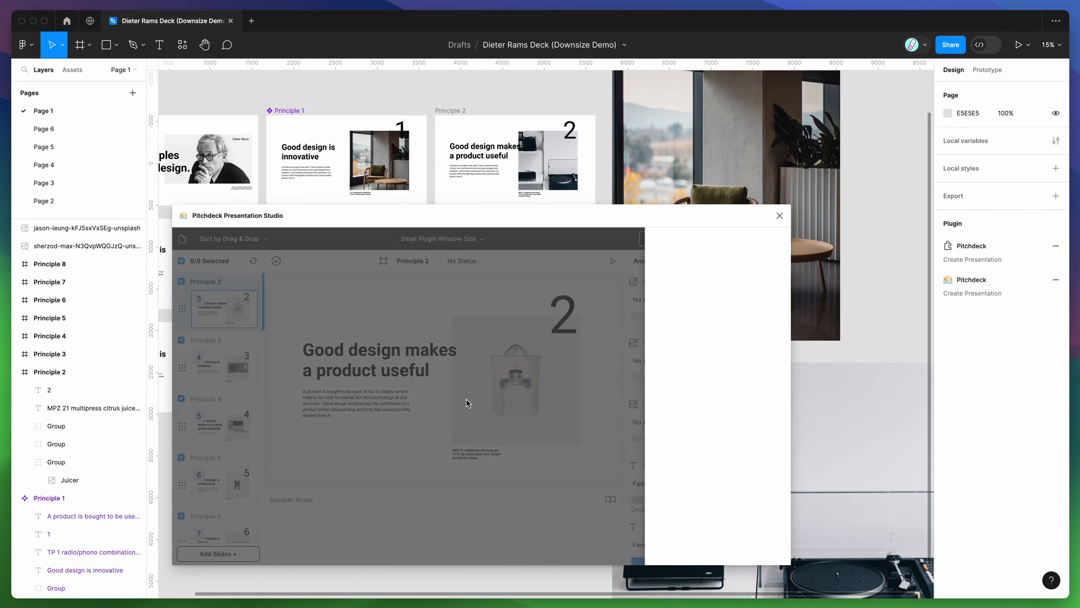
Download the generated PDF and check via Get Info that it is 5.6 MB
click(596, 428)
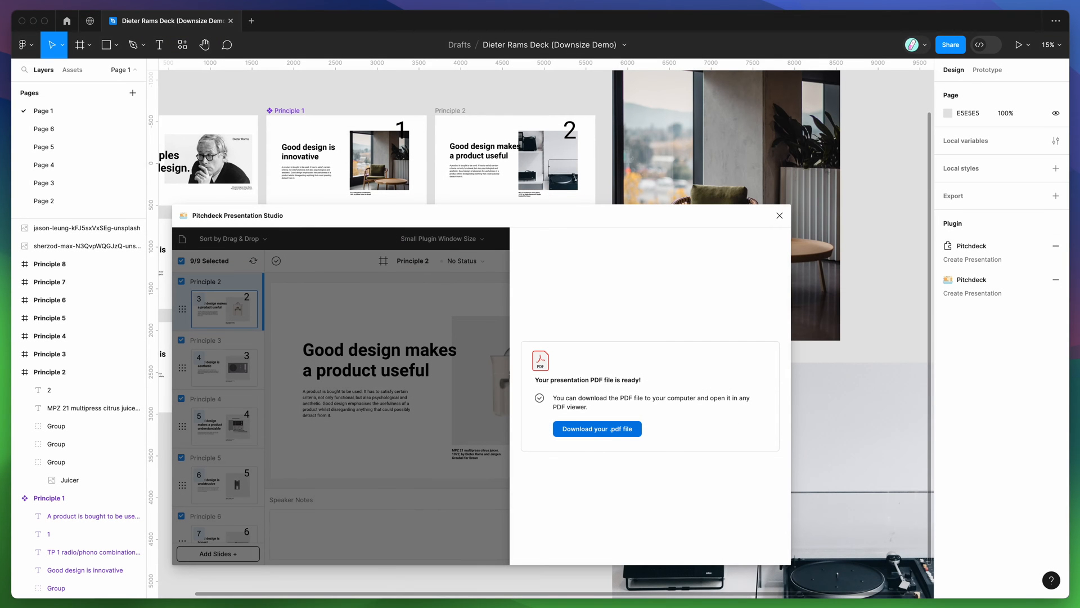
right_click(966, 6)
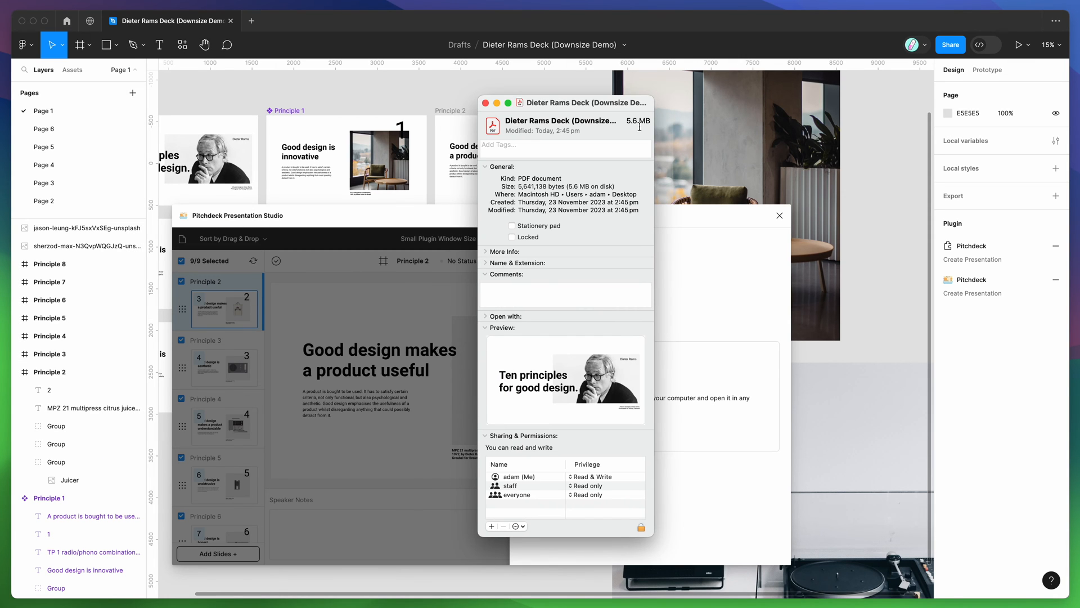
mouse_move(648, 121)
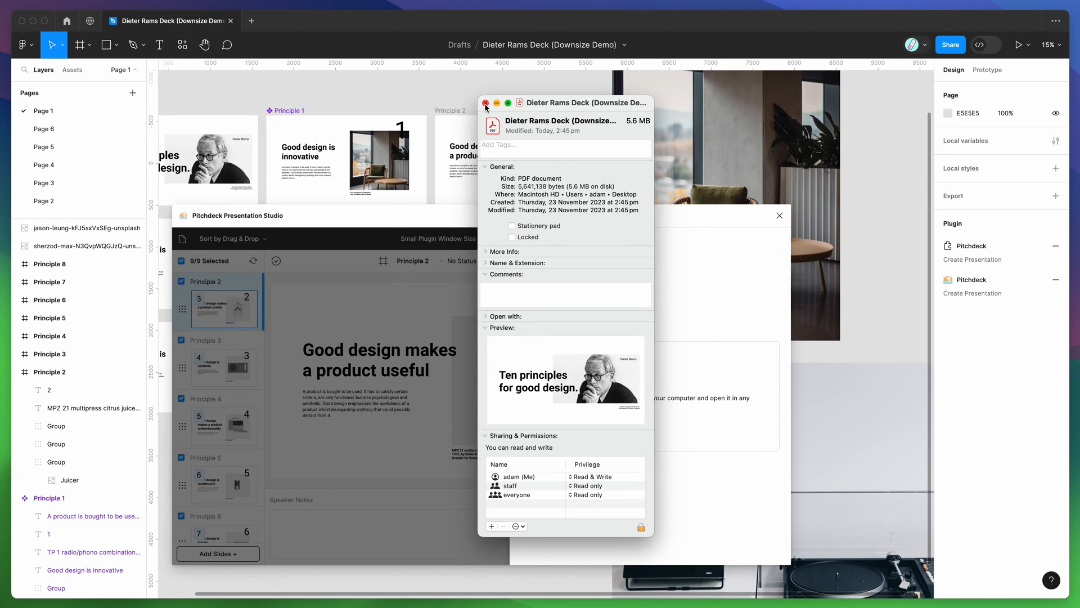
click(485, 102)
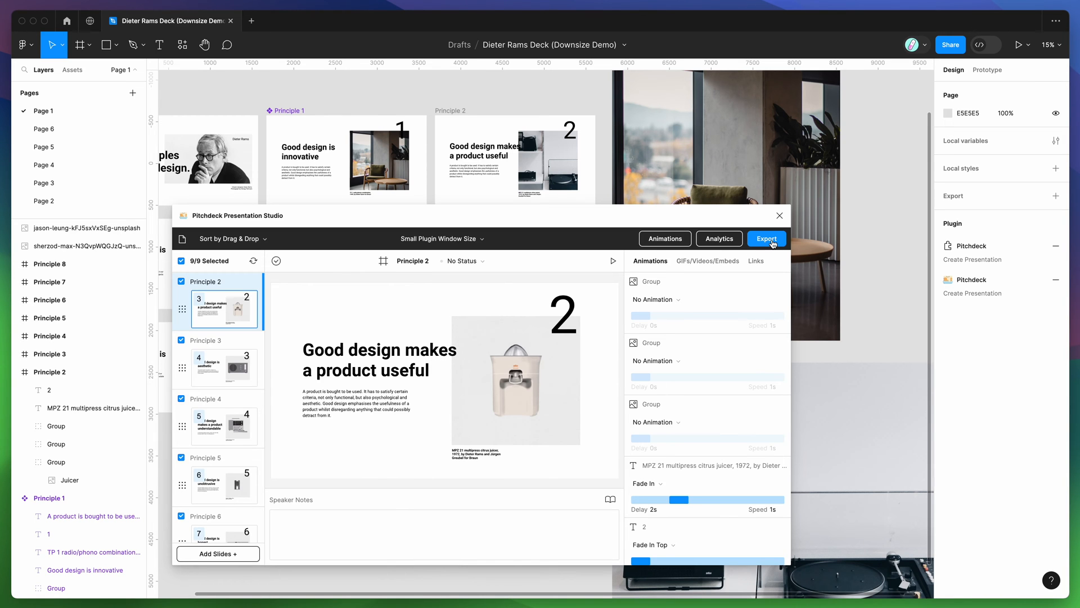
Reopen the PDF export settings and switch on Downsize Large Figma Image Fills
click(767, 238)
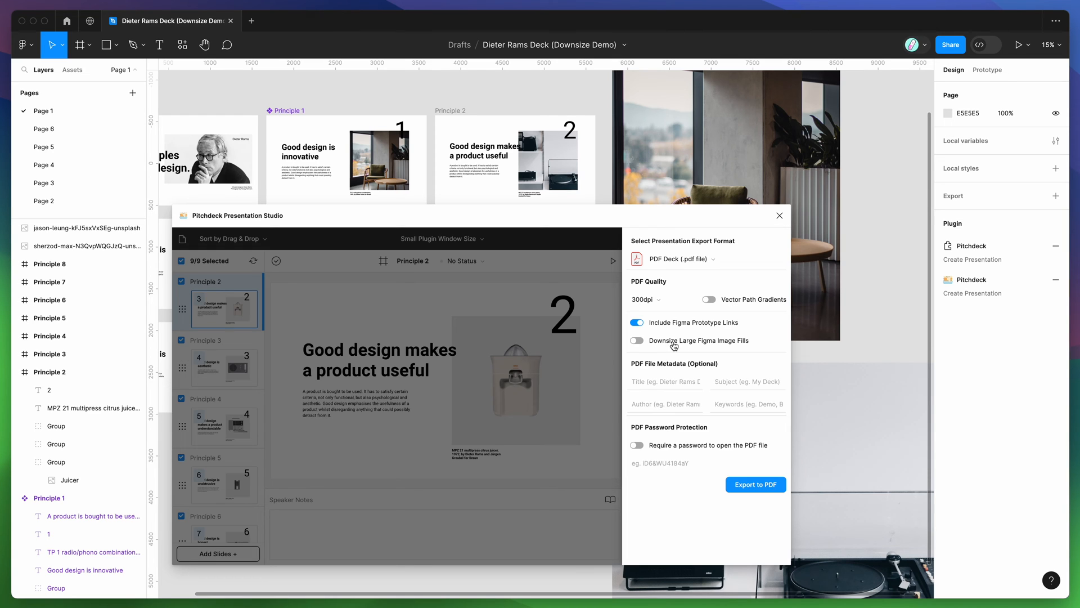
mouse_move(689, 346)
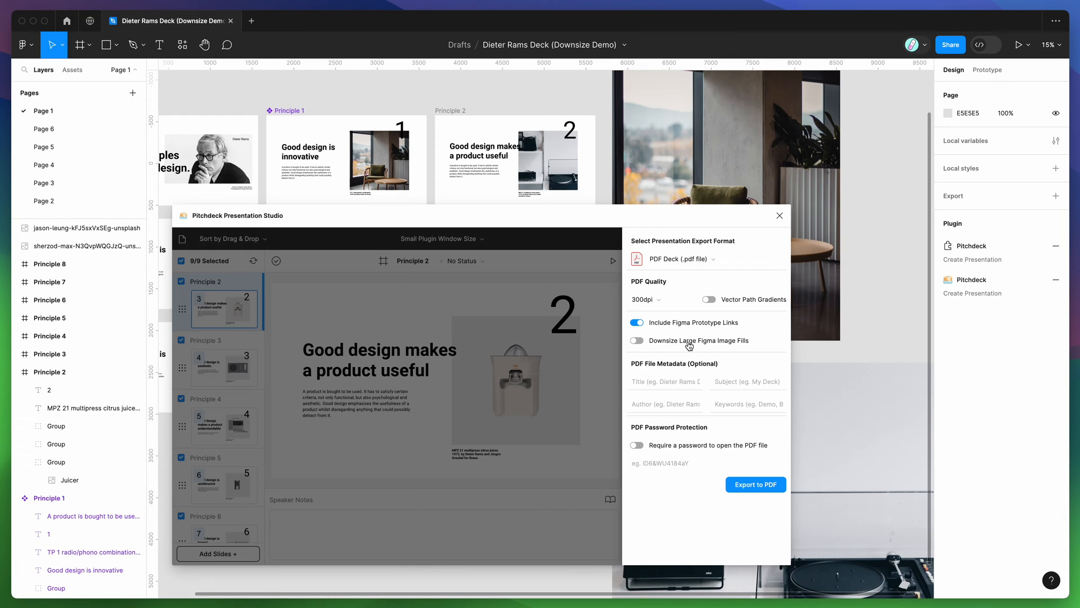
click(637, 339)
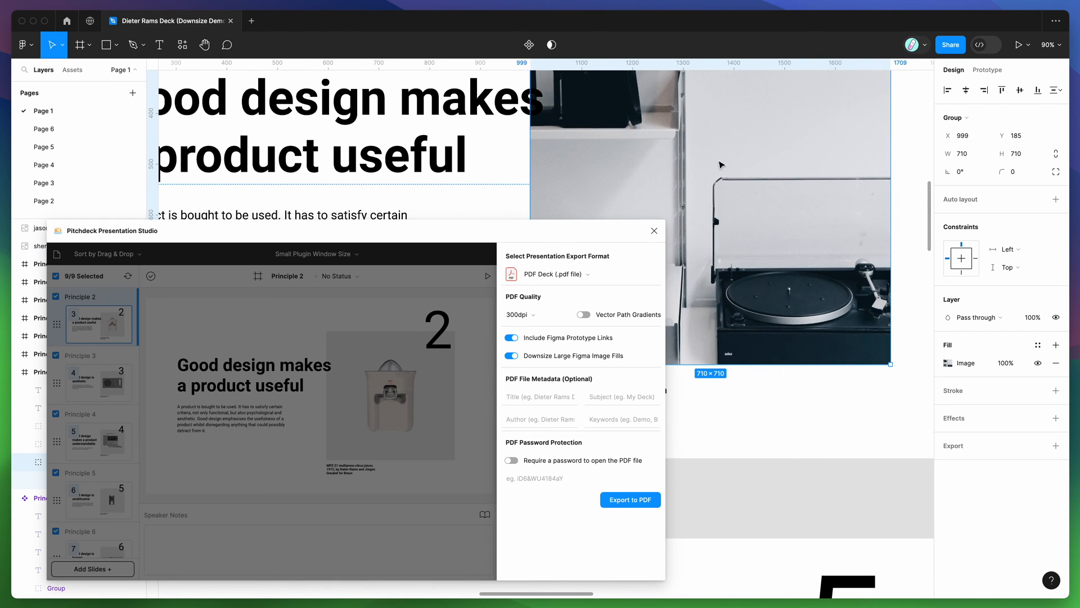
scroll(down, 3)
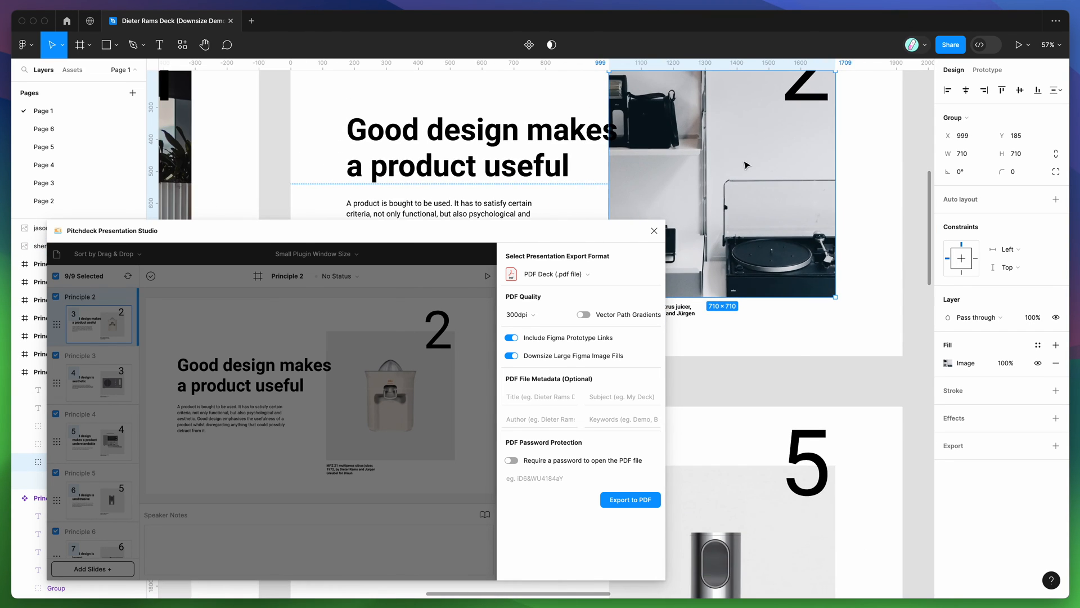
mouse_move(698, 236)
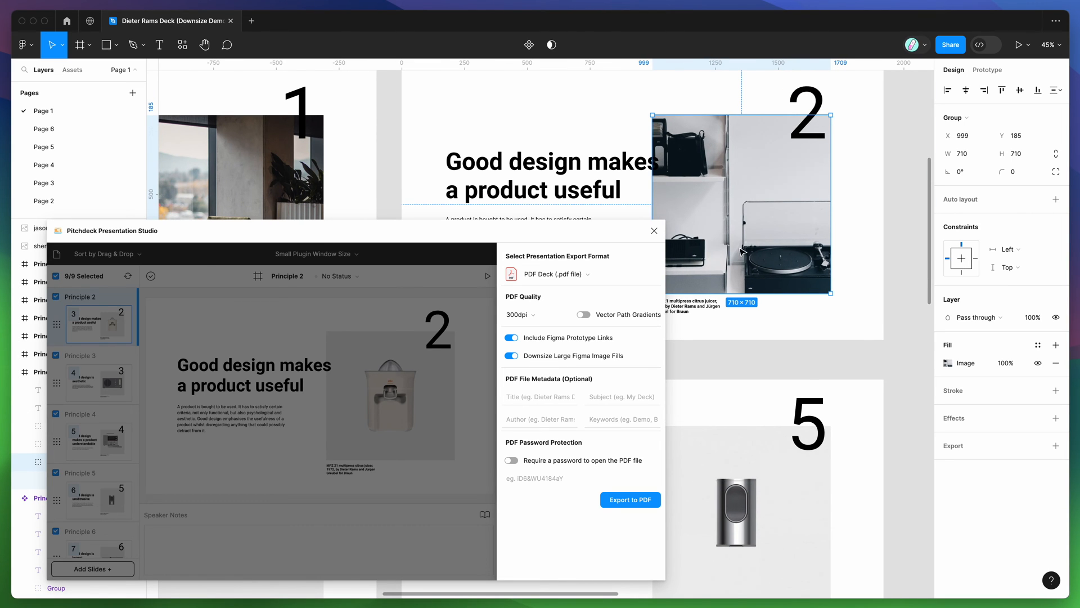
mouse_move(574, 256)
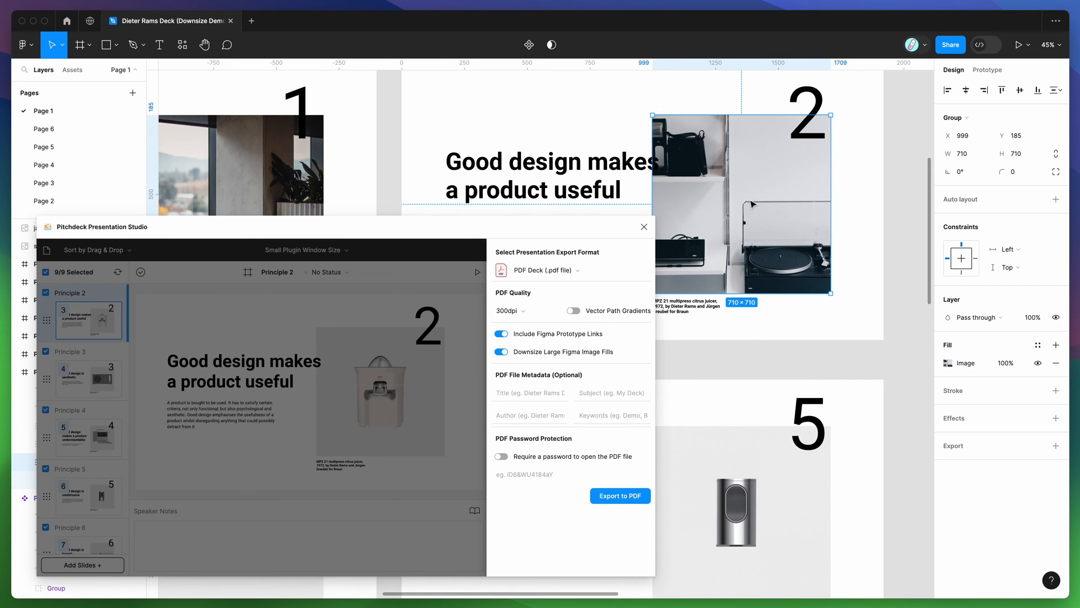
mouse_move(716, 207)
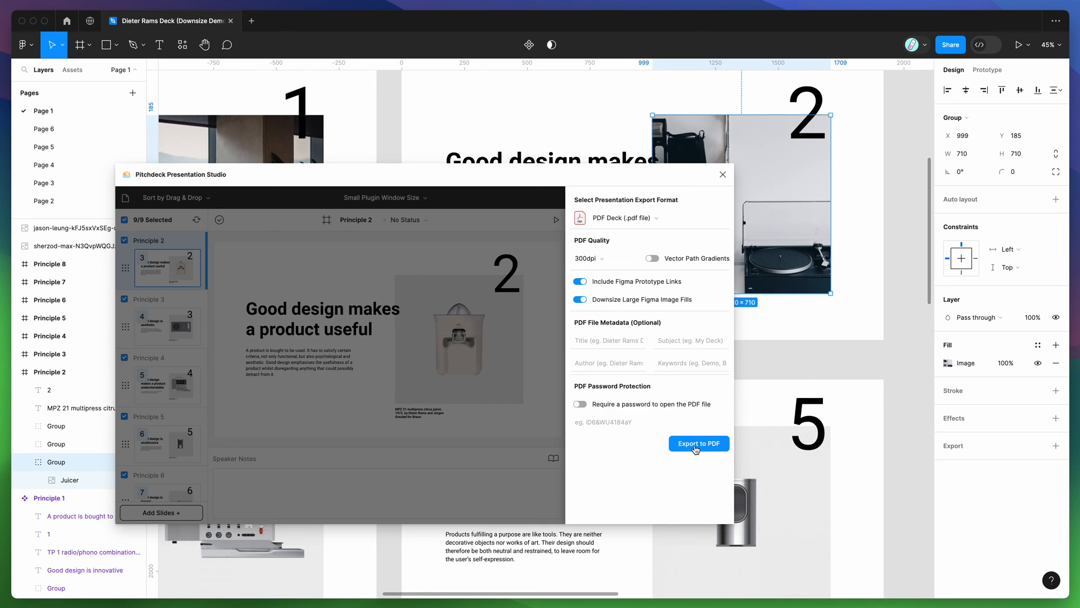
Export the deck to PDF again until the 'PDF file is ready' message appears
click(698, 443)
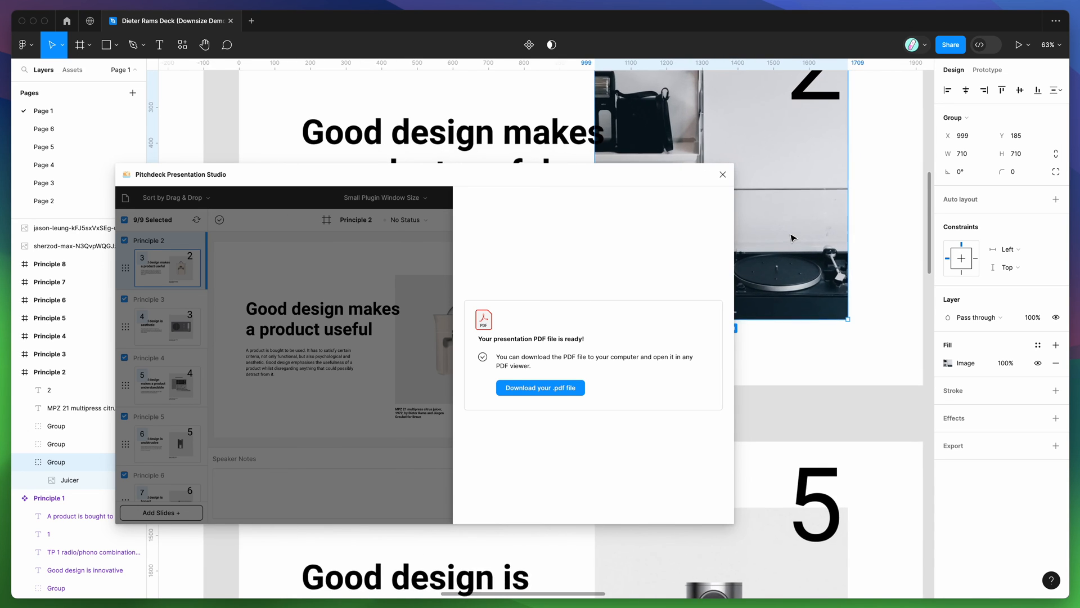
scroll(down, 3)
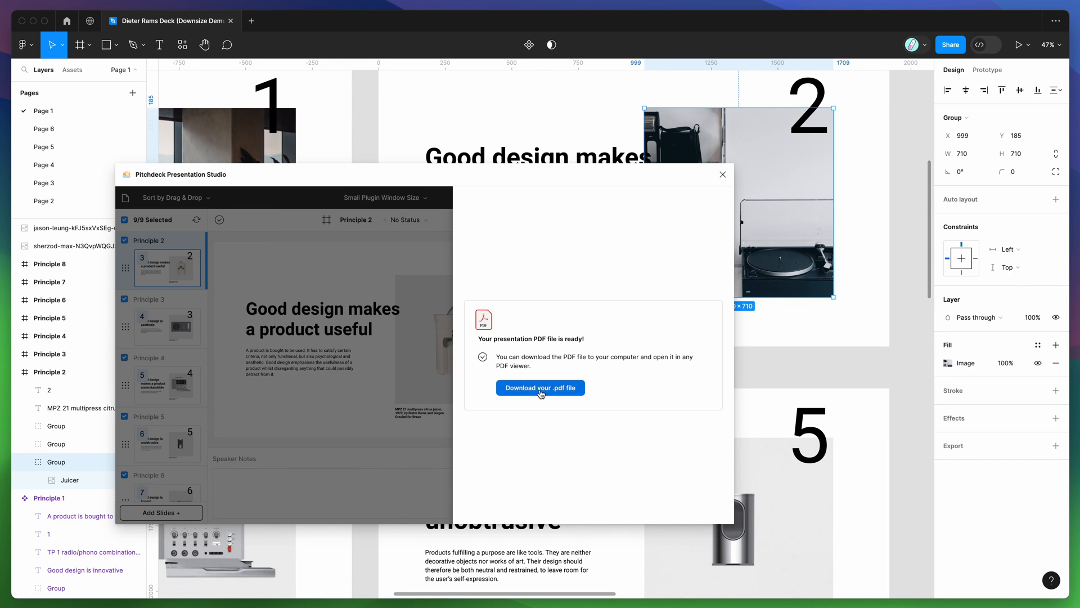
Download the new downsized PDF and save it to the Desktop
click(540, 387)
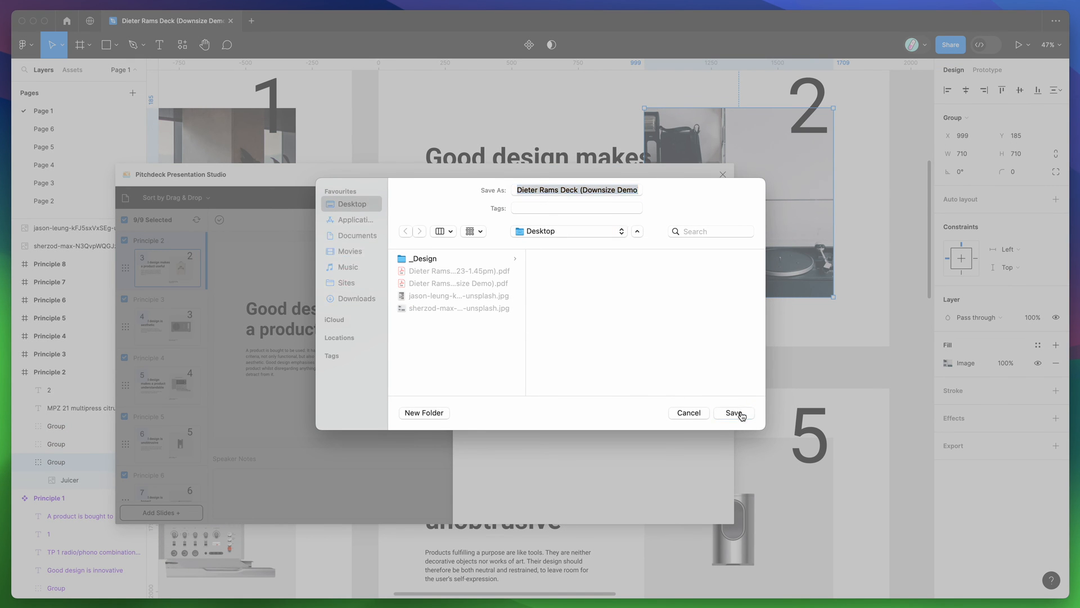
click(734, 411)
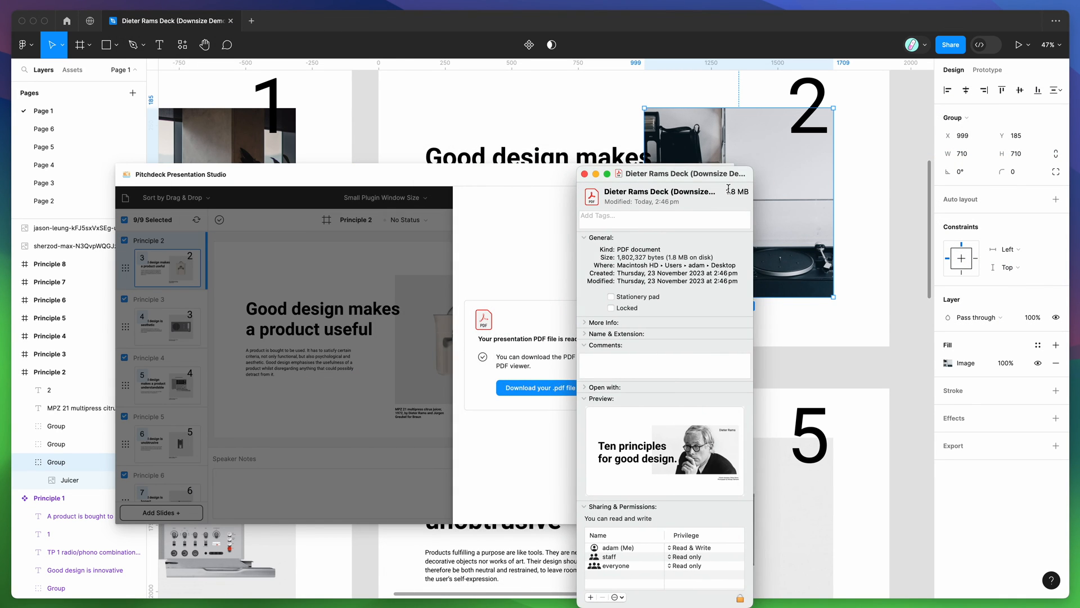
mouse_move(718, 185)
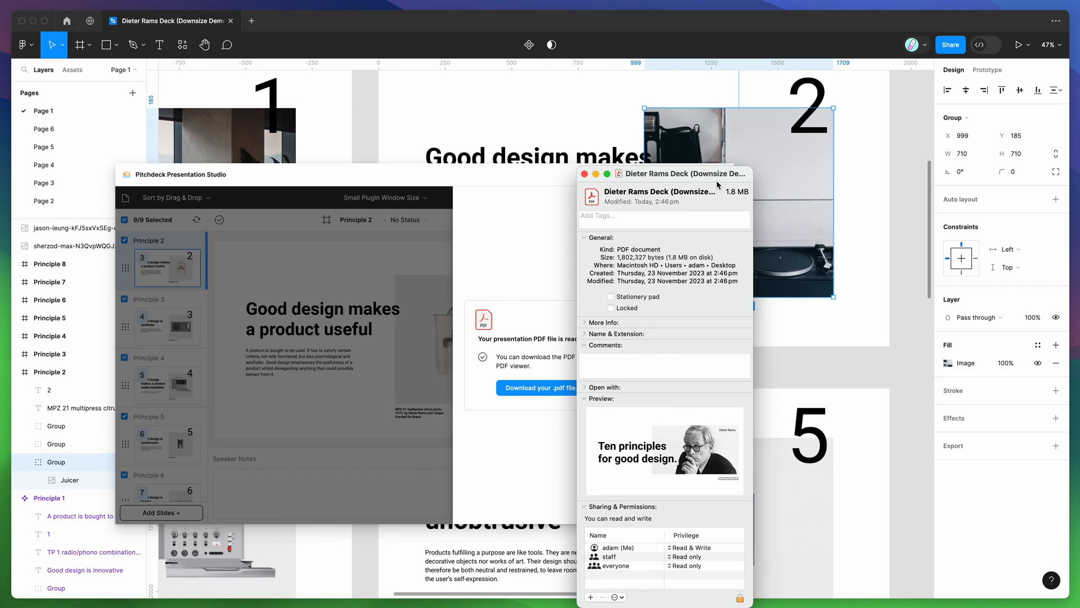
Move the Finder info window aside to read the PDF's 1.8 MB size
drag(659, 173, 772, 143)
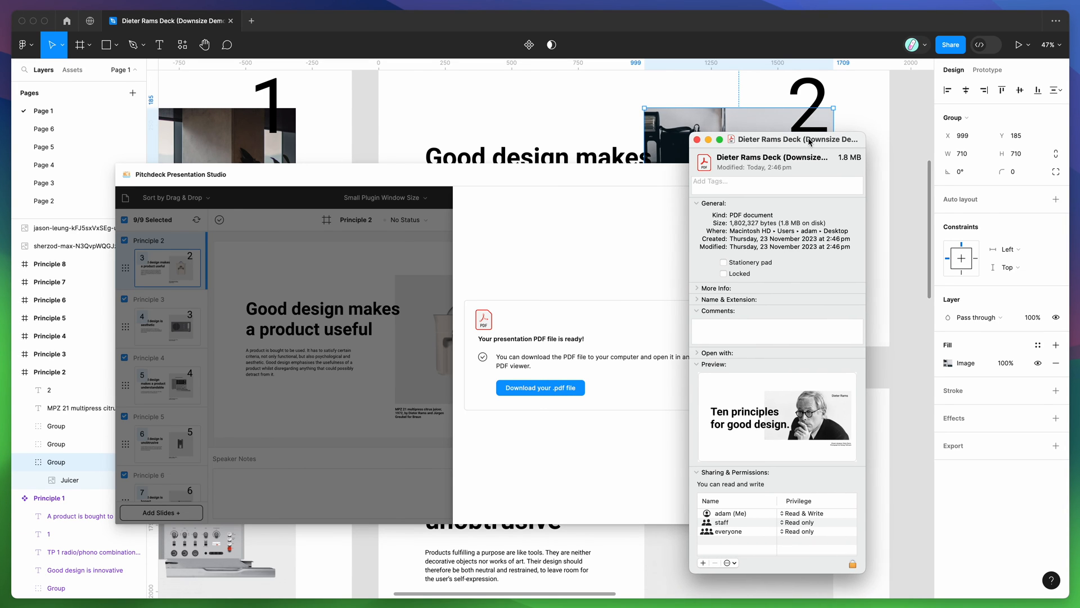
drag(796, 139, 855, 128)
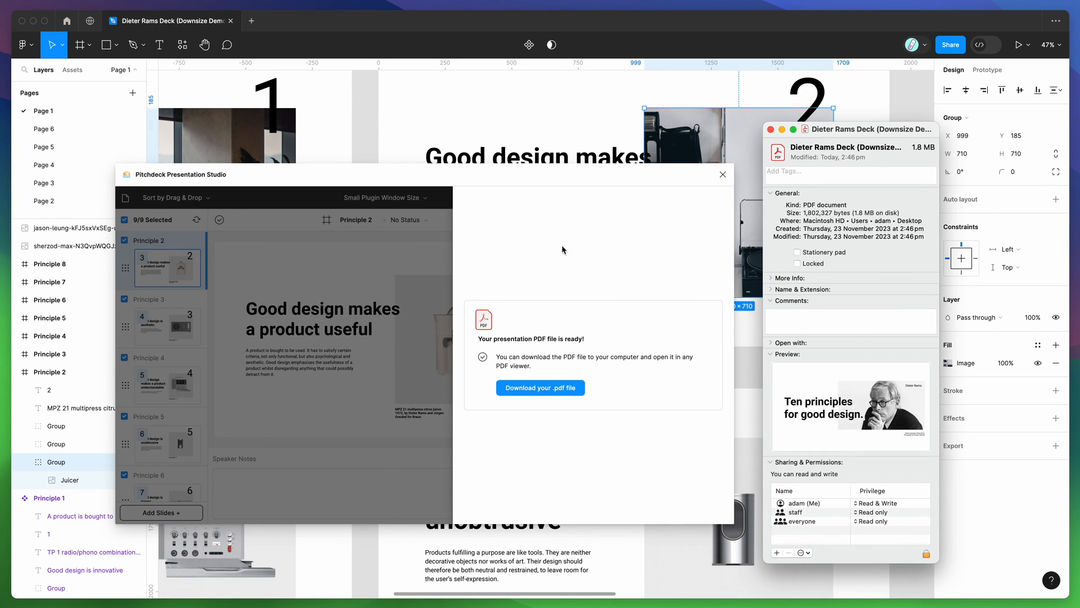
mouse_move(429, 241)
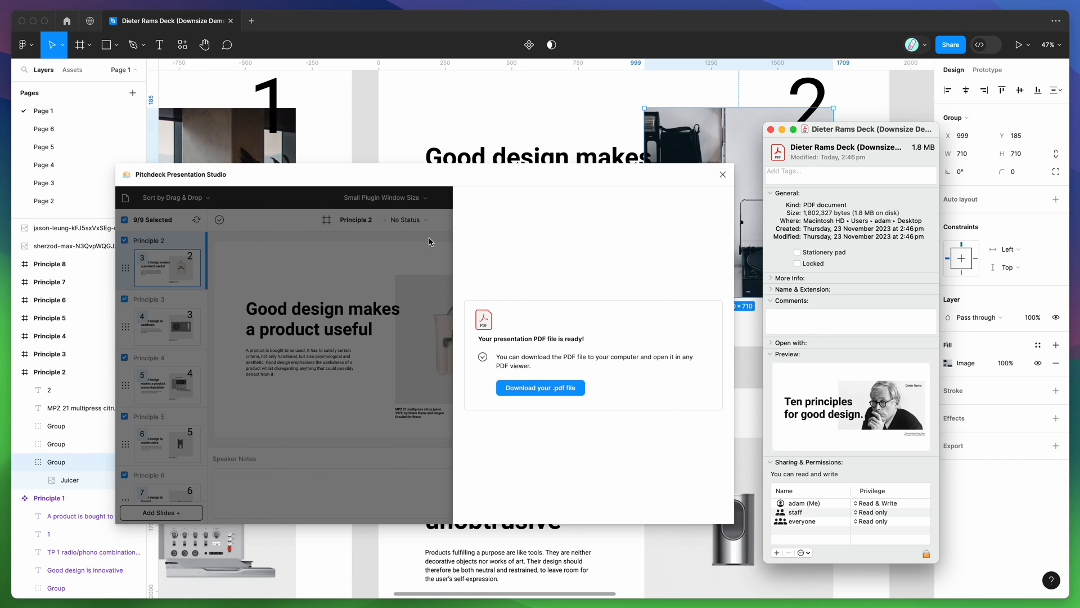
mouse_move(888, 158)
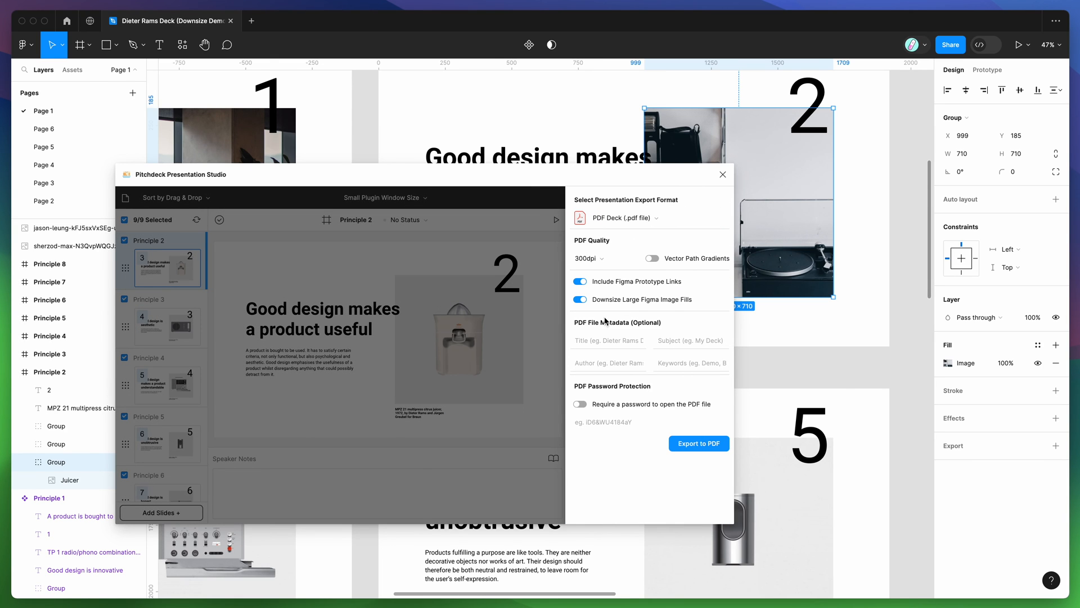
scroll(down, 3)
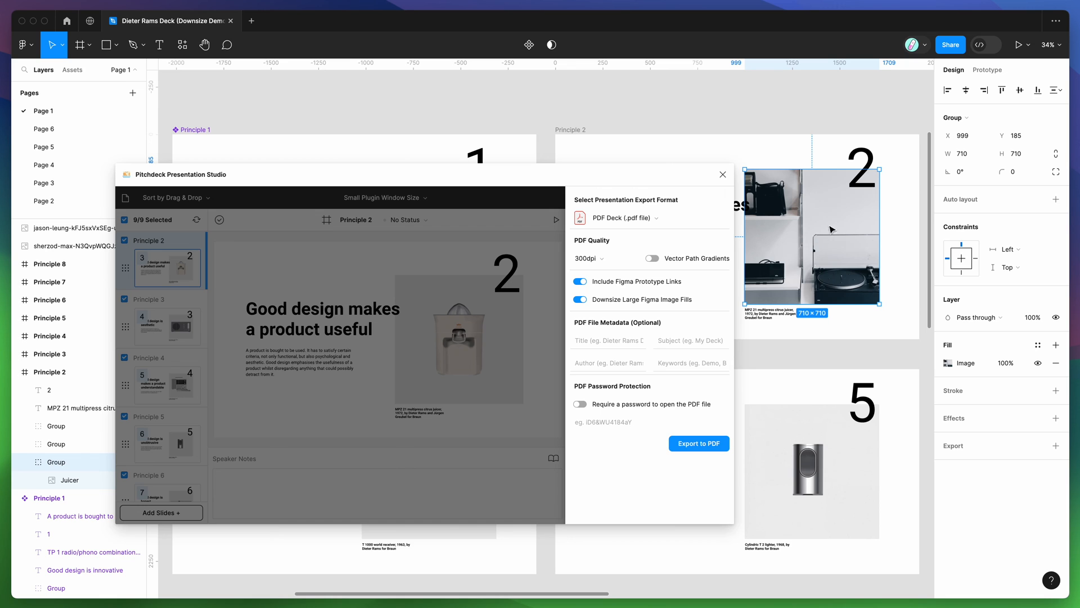
mouse_move(776, 245)
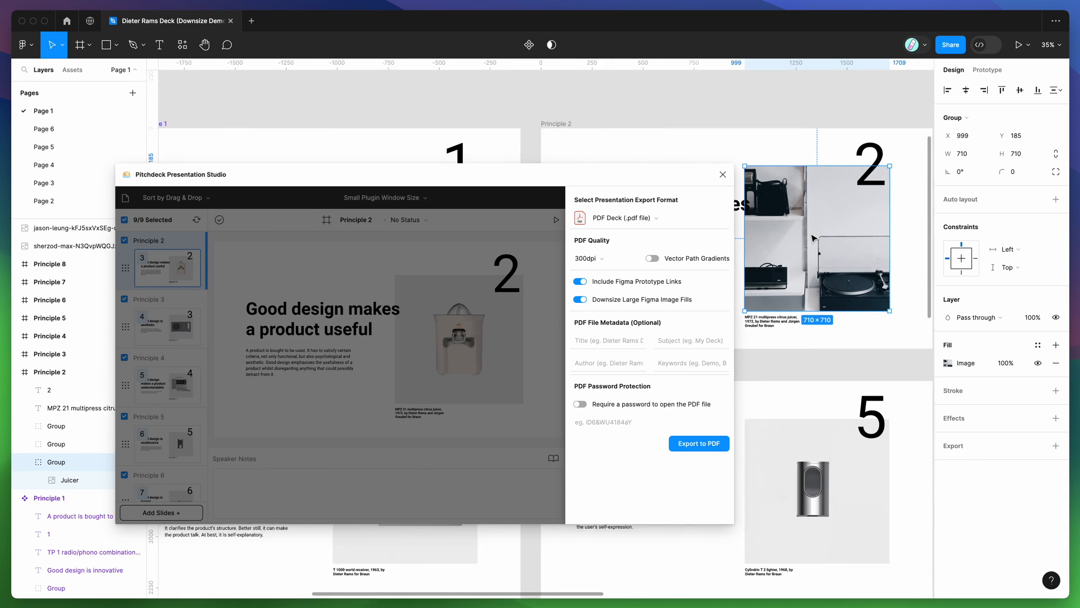
scroll(down, 3)
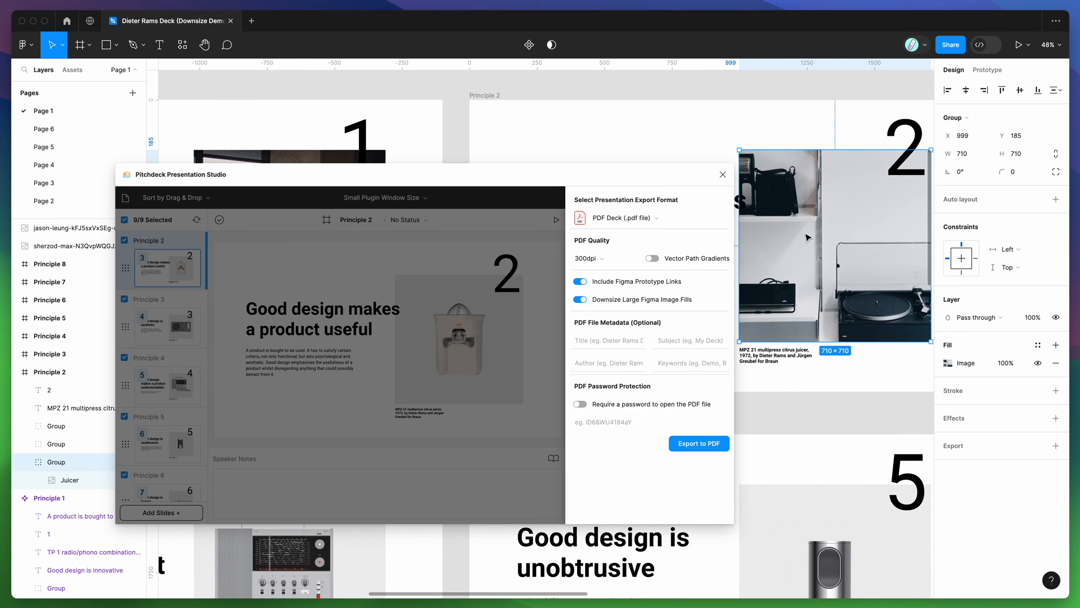
scroll(down, 3)
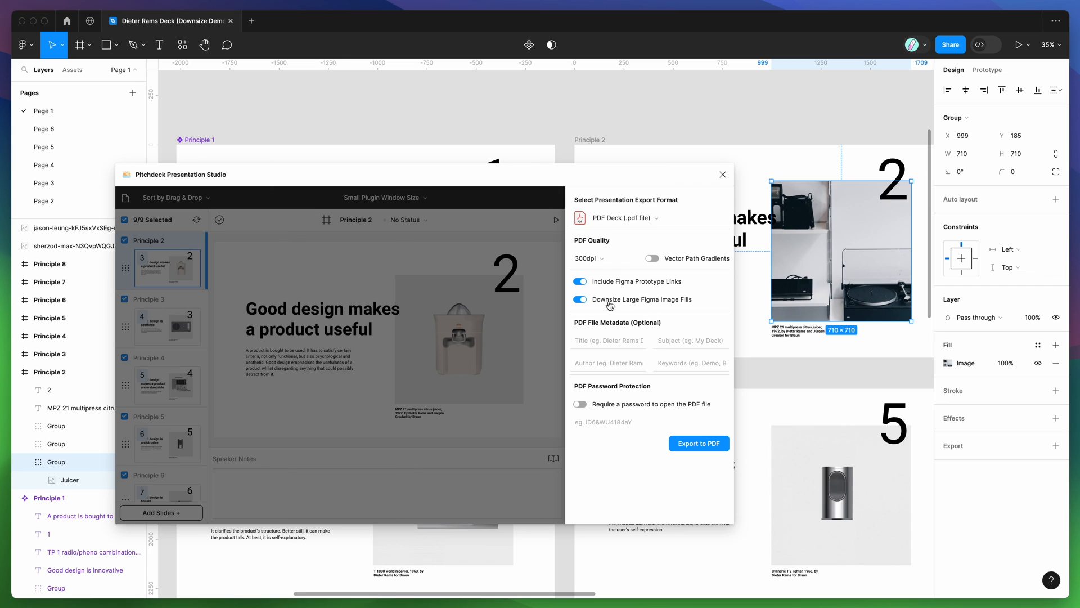
mouse_move(646, 307)
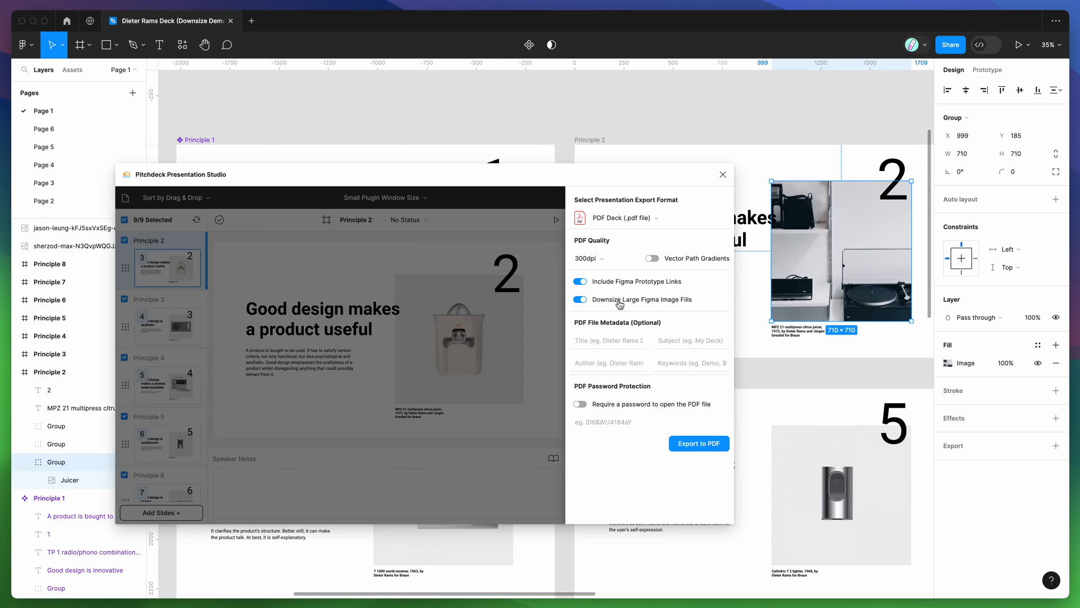
mouse_move(821, 283)
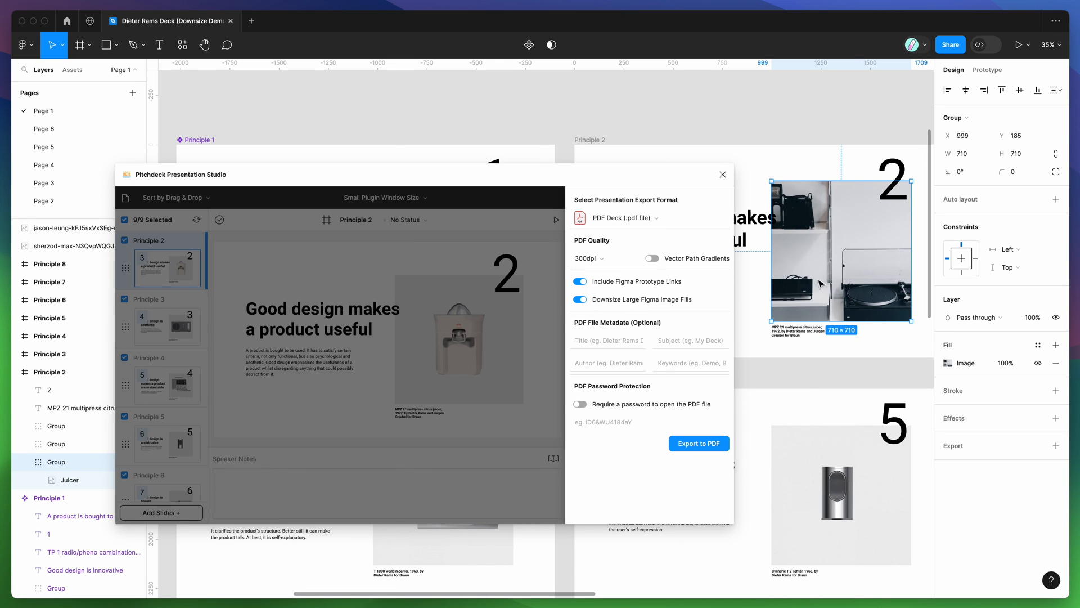
mouse_move(821, 263)
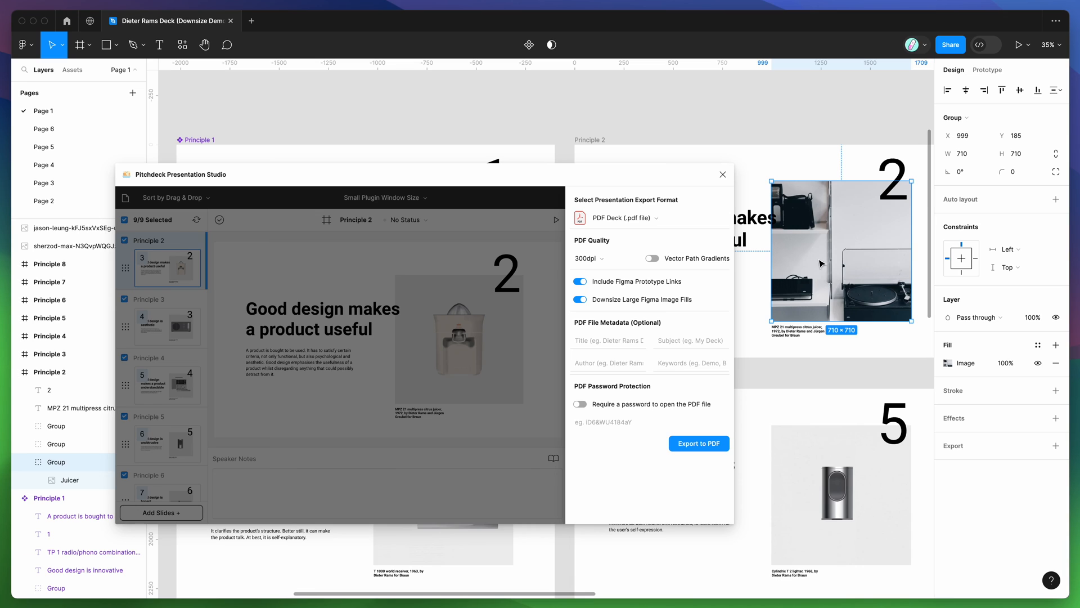
mouse_move(786, 224)
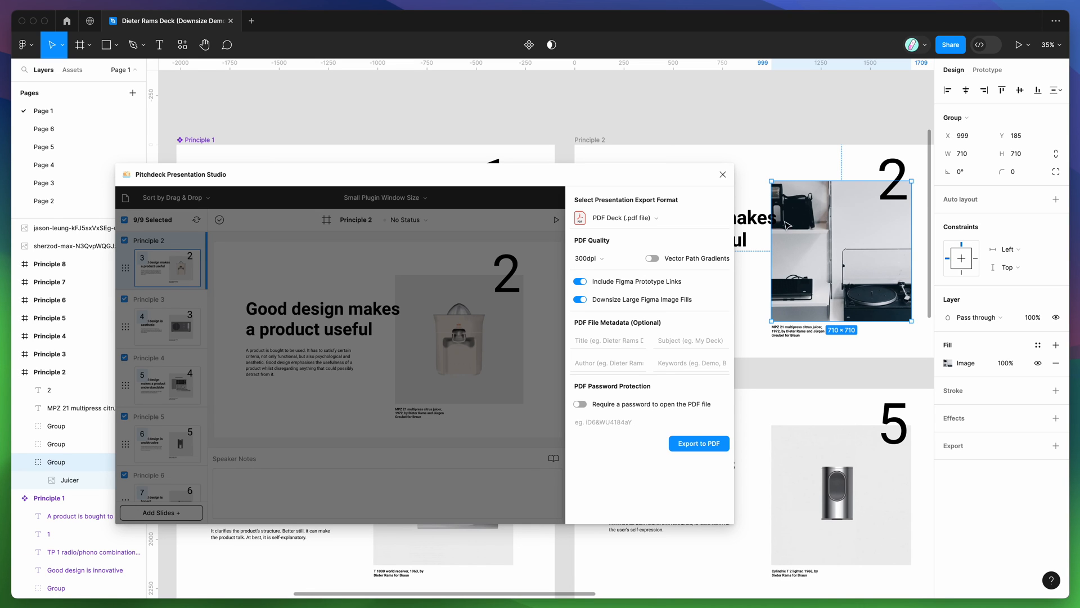
mouse_move(836, 243)
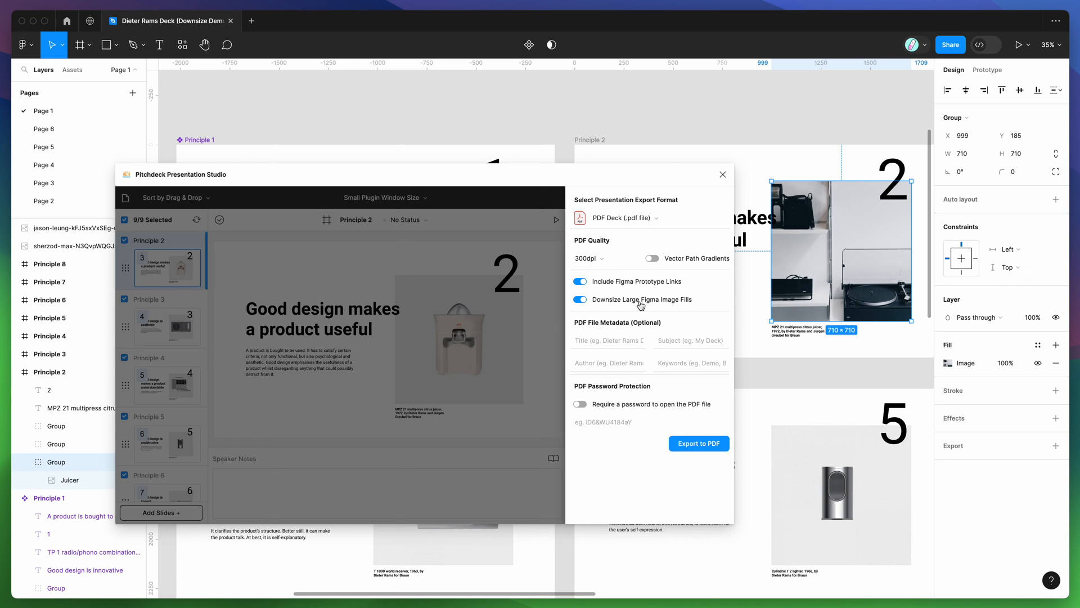
mouse_move(617, 306)
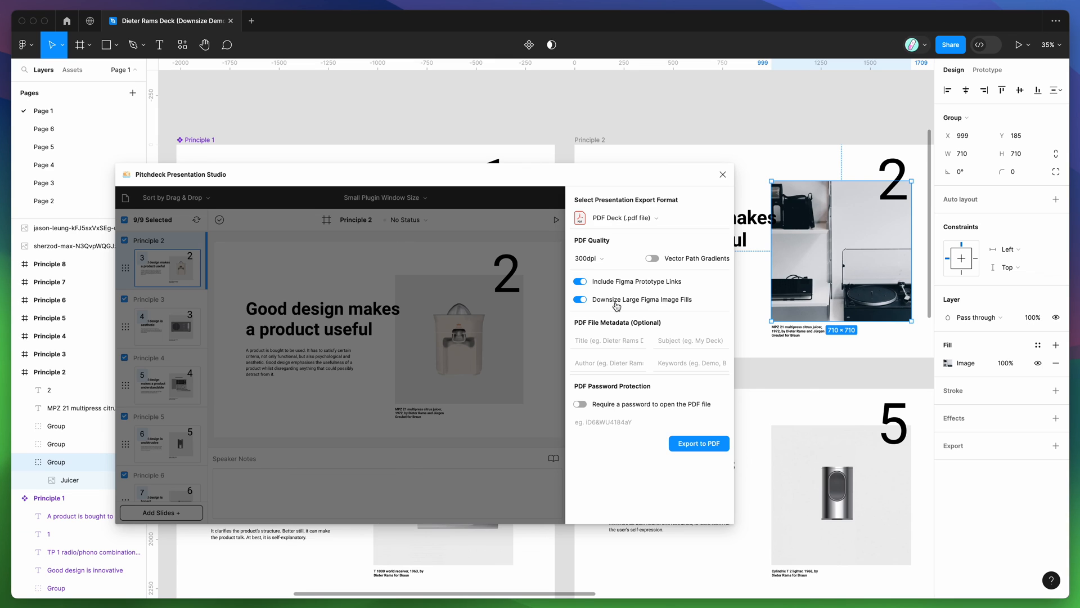
mouse_move(642, 306)
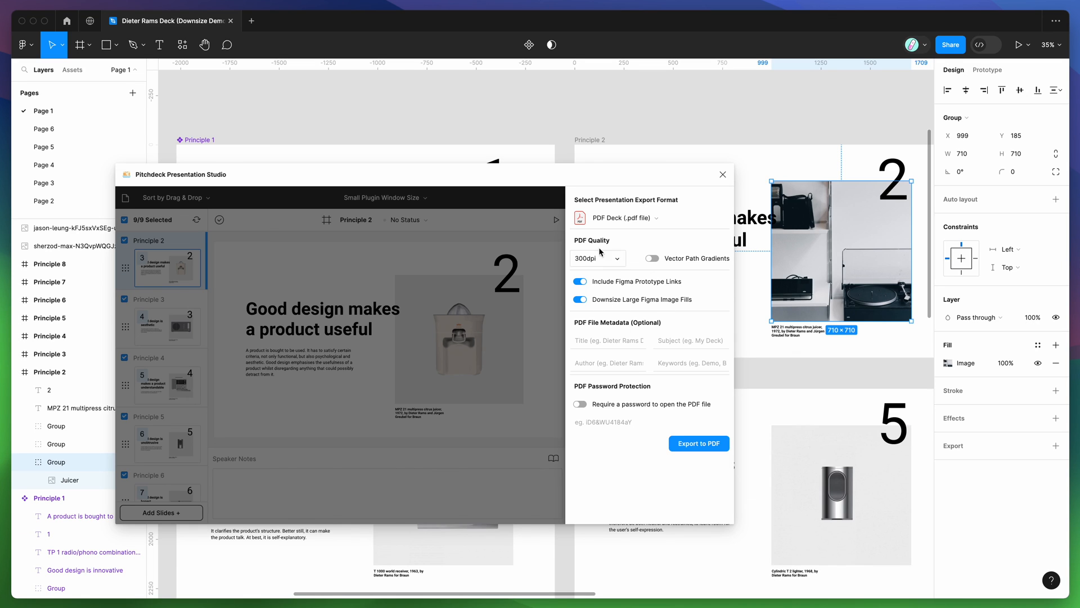
mouse_move(612, 244)
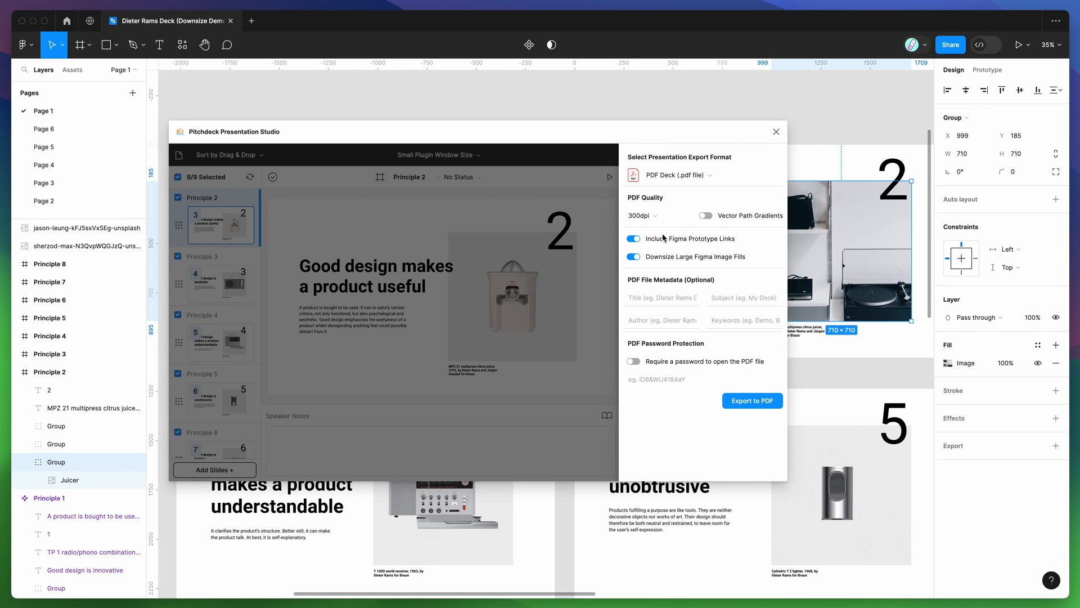
mouse_move(663, 162)
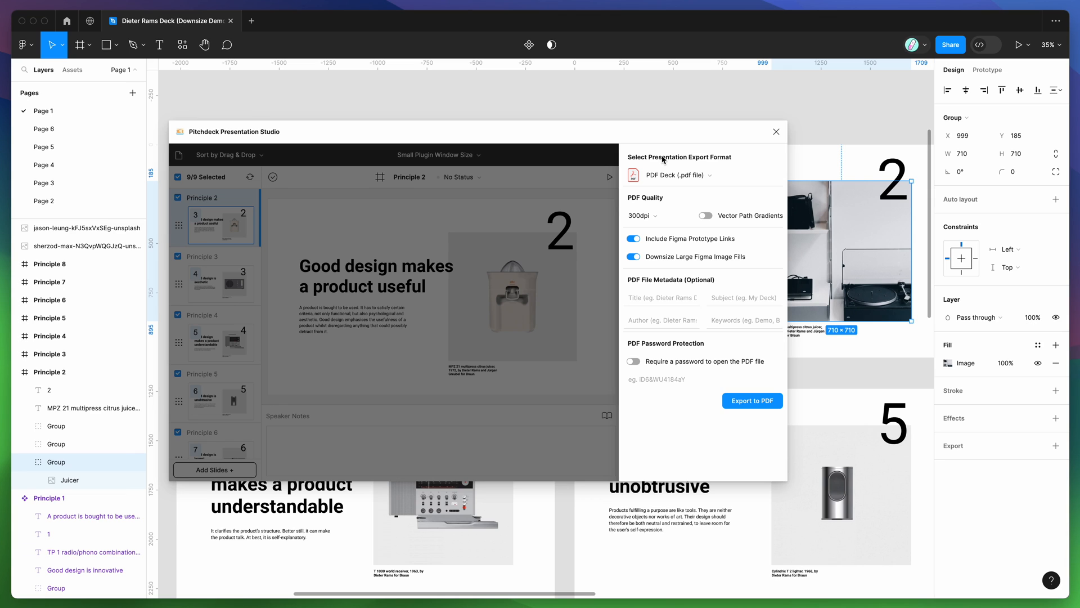
Set the PDF Quality to 150dpi and confirm the choice in the dropdown
click(650, 215)
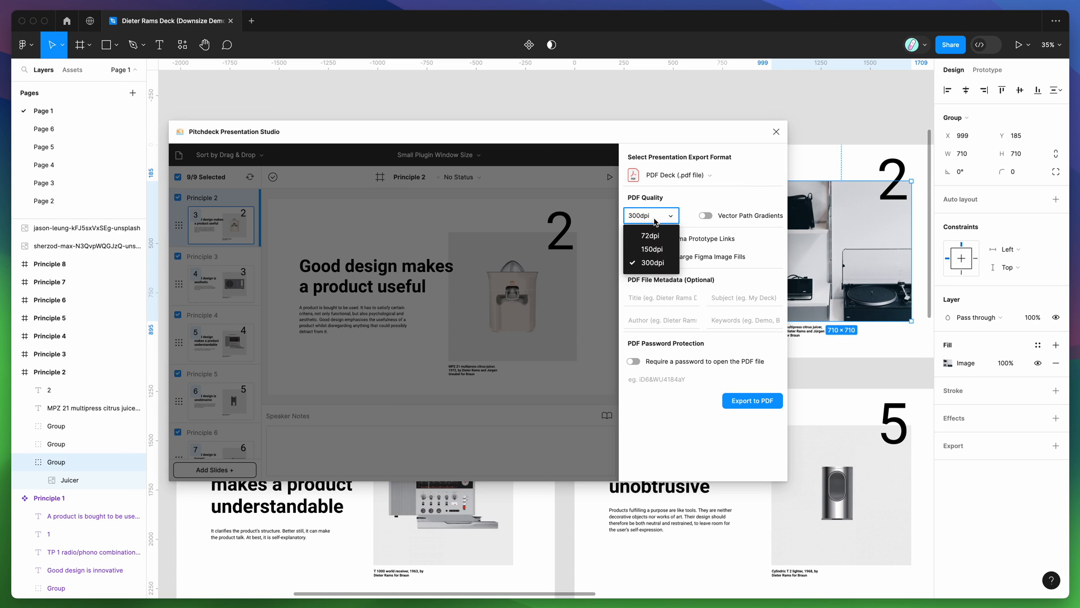
mouse_move(656, 249)
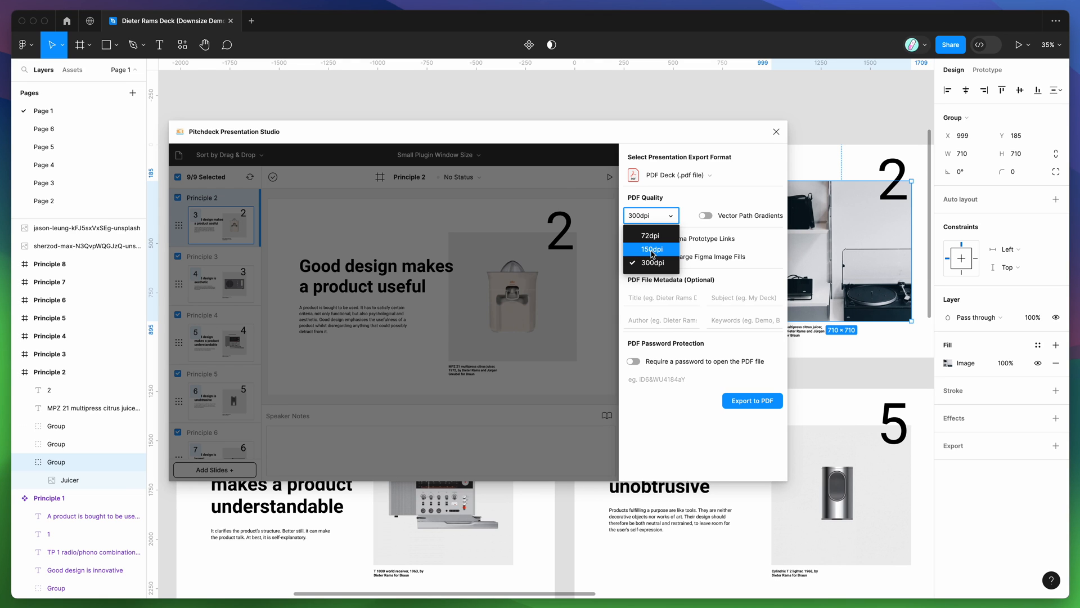
click(650, 249)
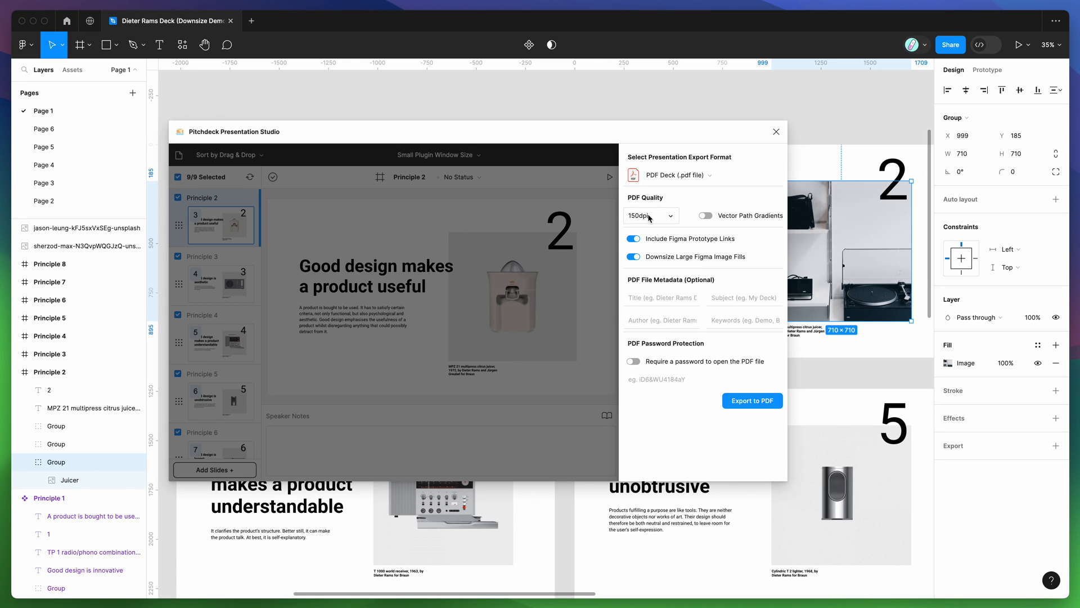
click(650, 215)
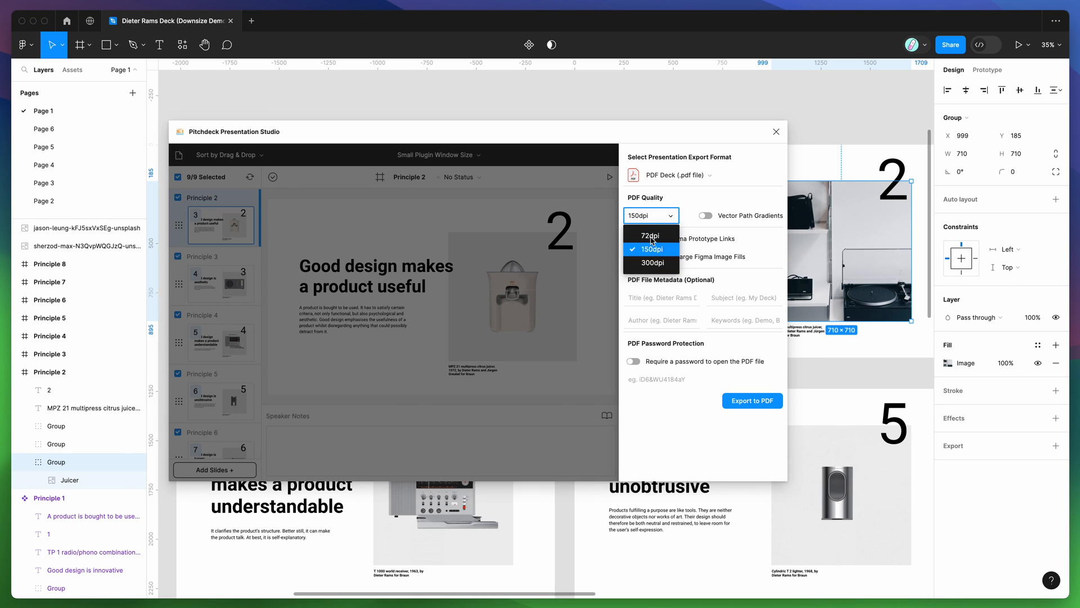
click(652, 249)
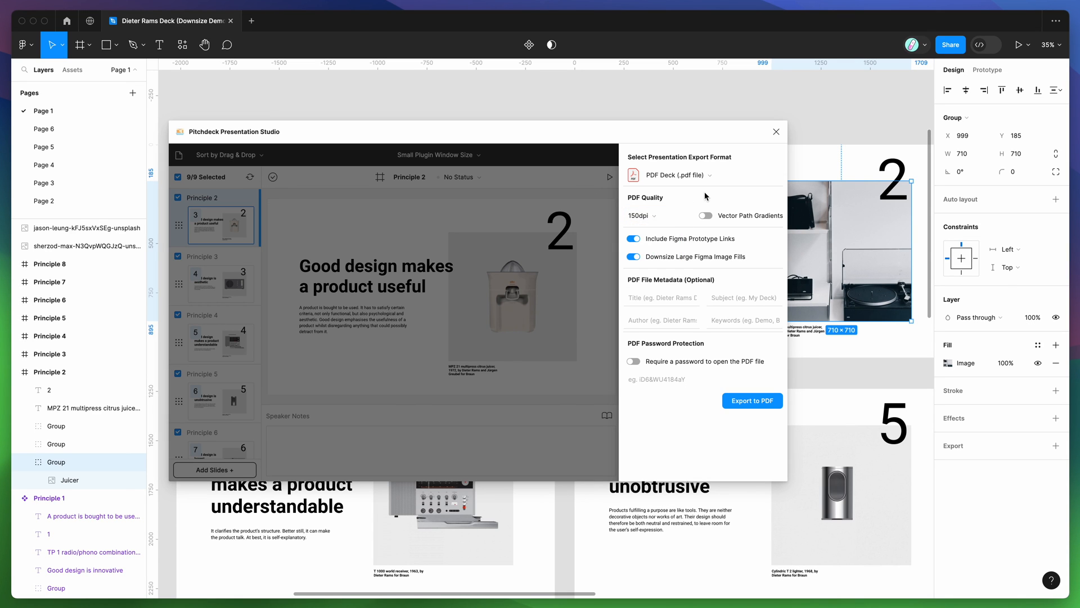
mouse_move(706, 195)
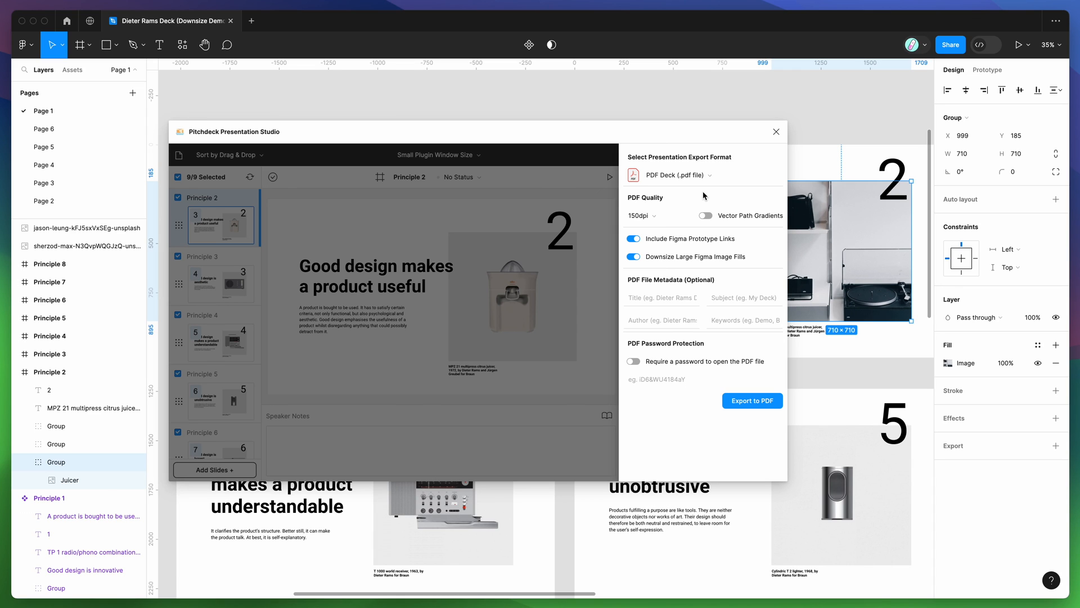